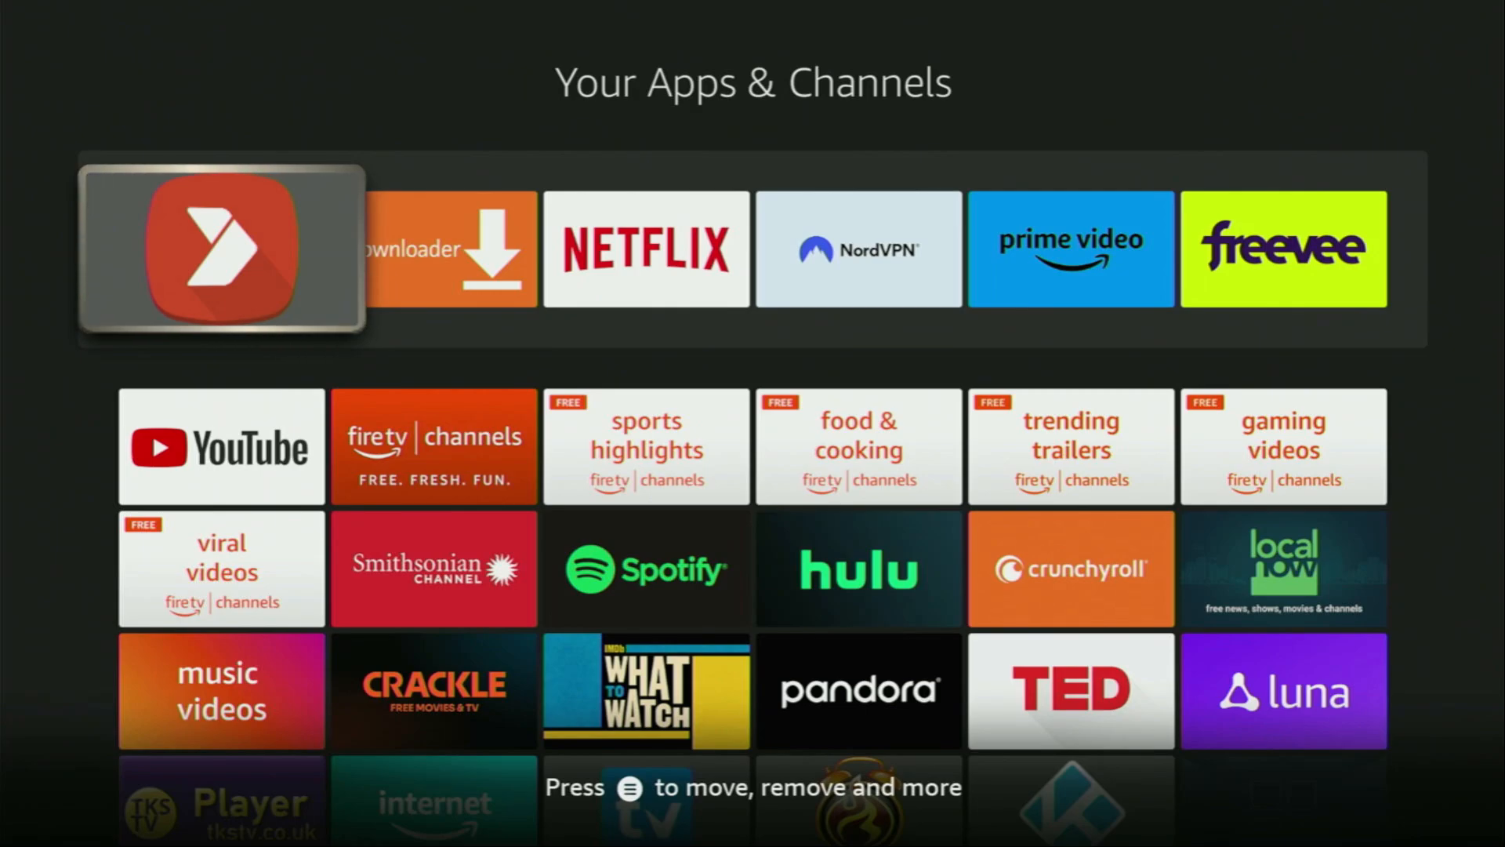
# Step: Launch Aptoide TV from the front of the apps list and scroll along its Top Apps row
pyautogui.click(221, 247)
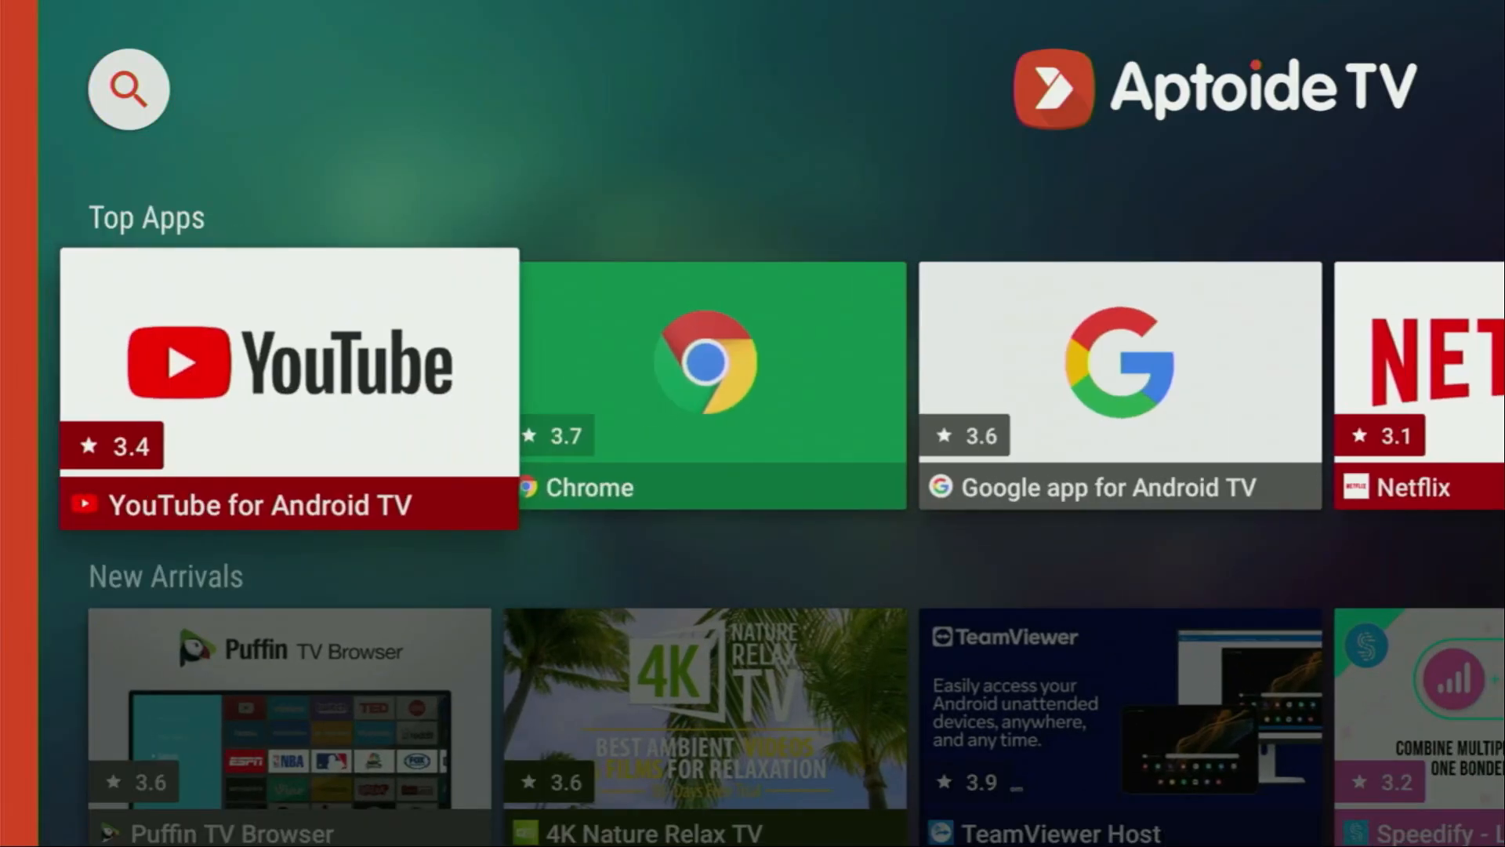
pyautogui.hscroll(3)
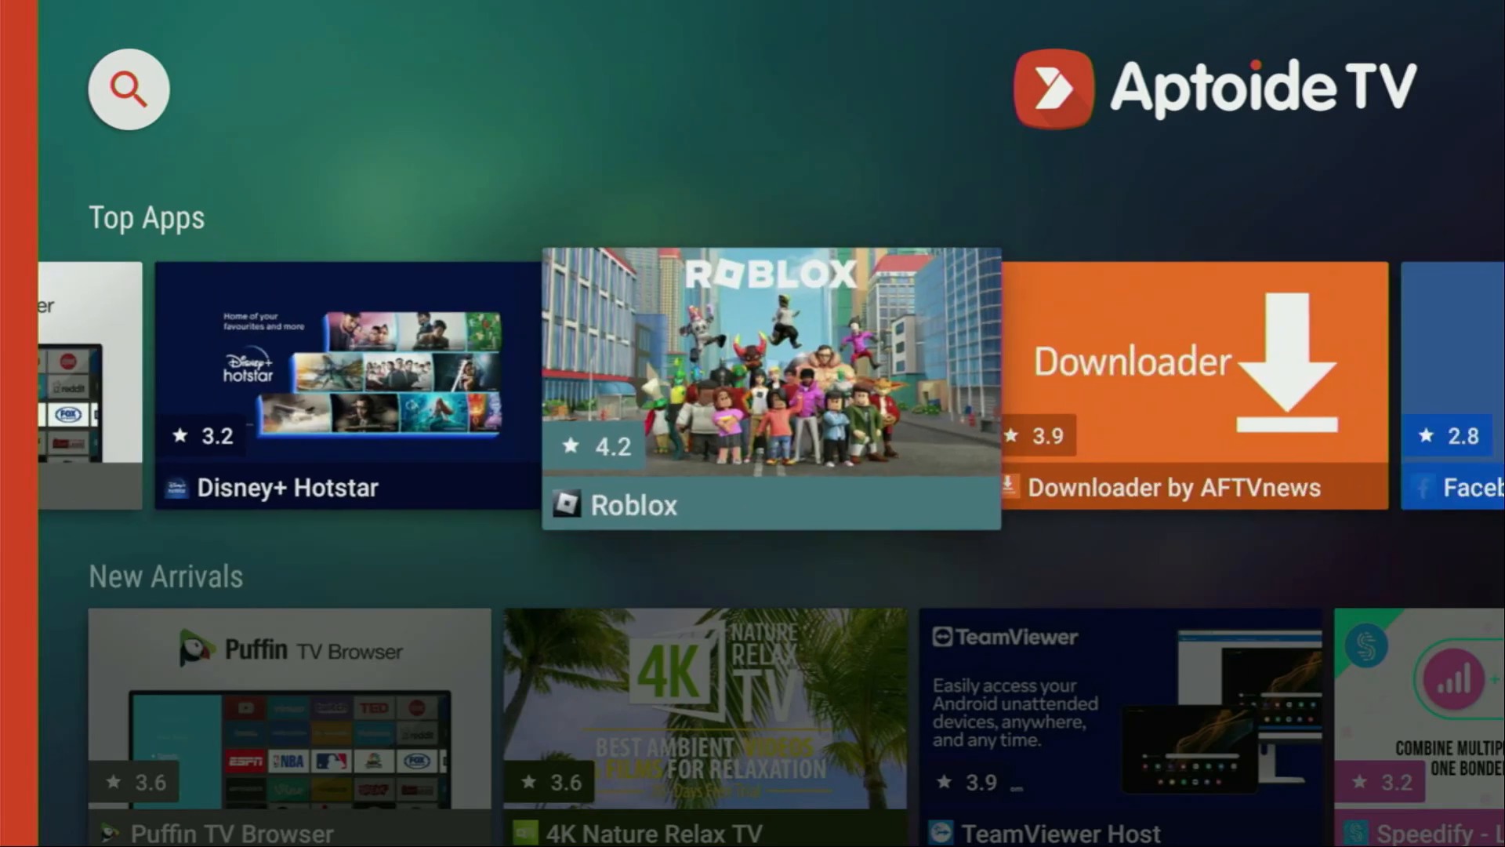
pyautogui.hscroll(3)
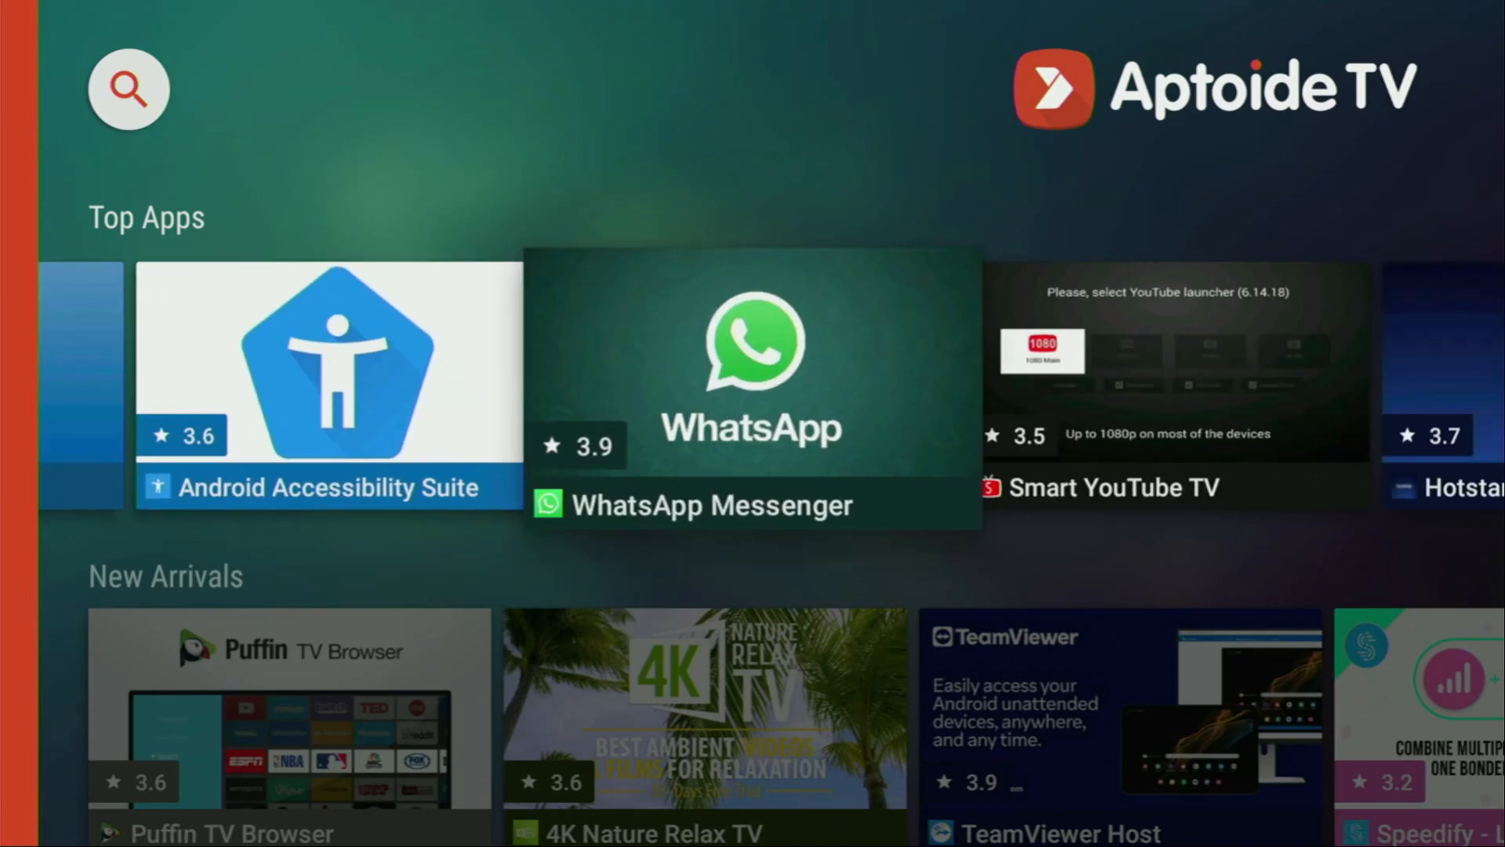
pyautogui.hscroll(3)
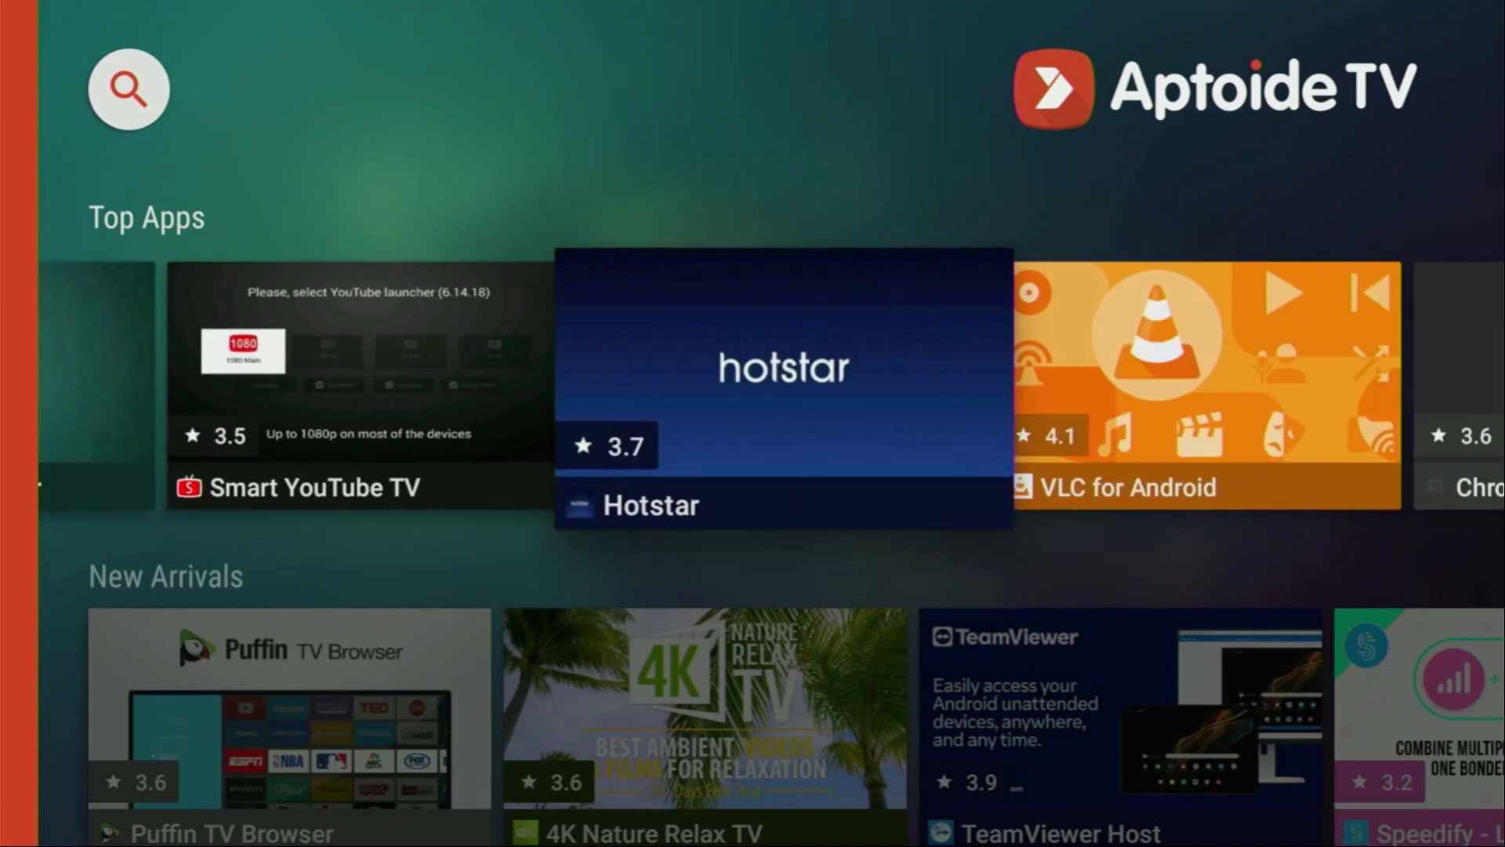
pyautogui.hscroll(3)
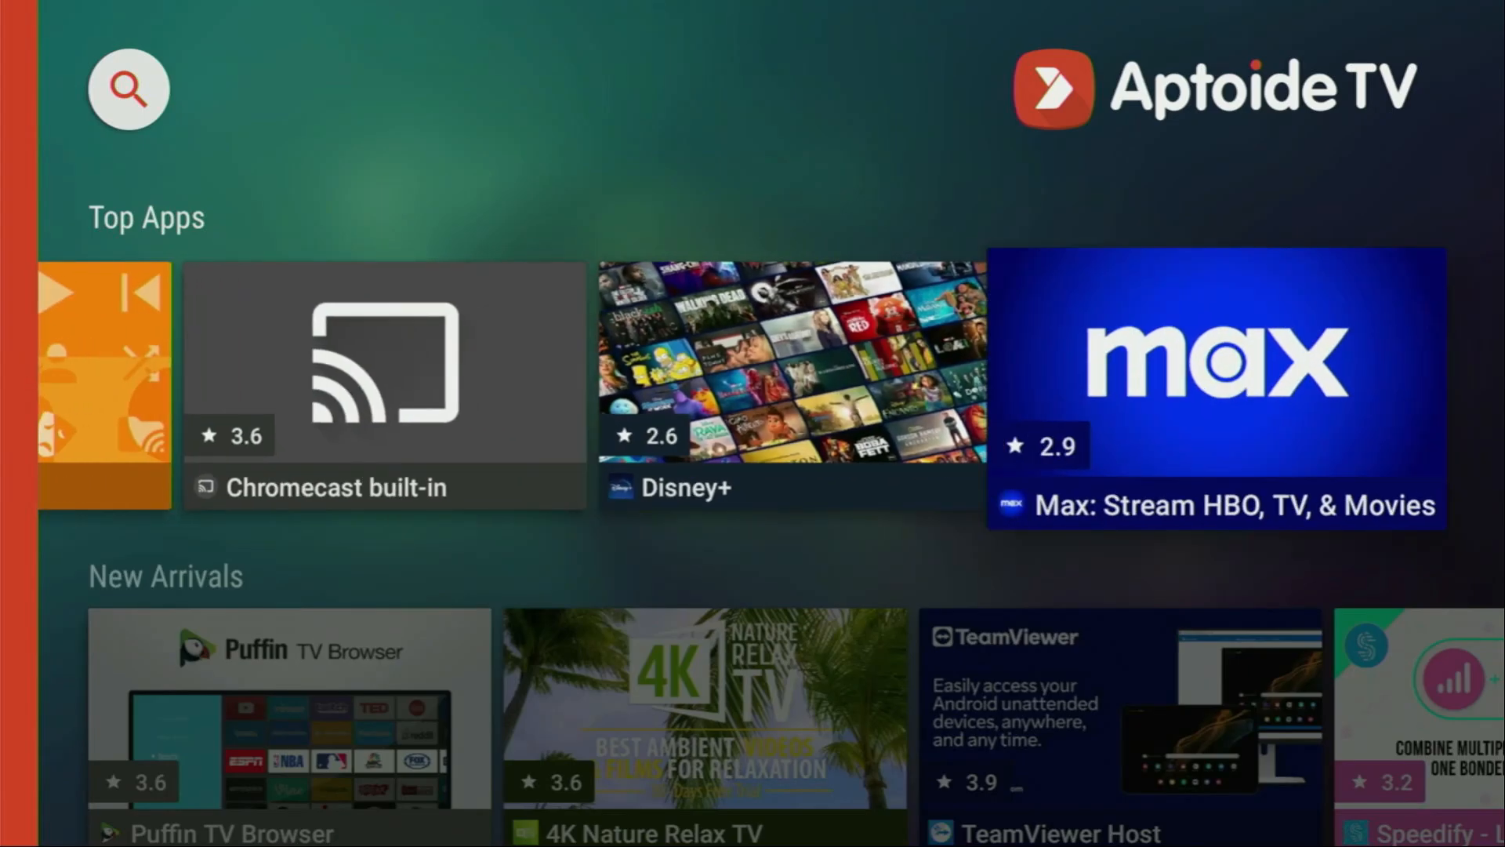
pyautogui.scroll(-3)
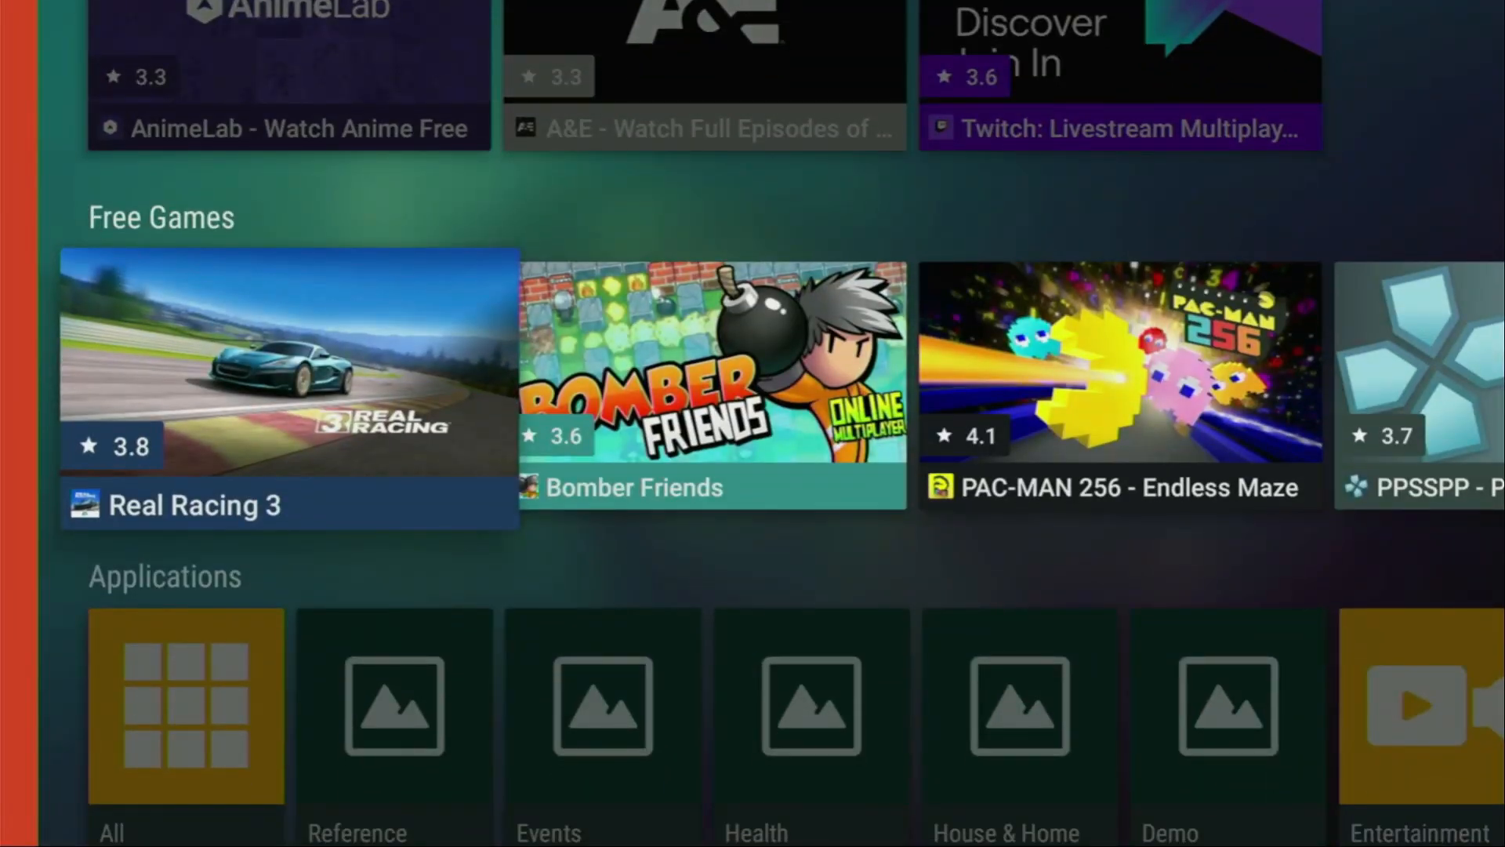
# Step: Move down to the Applications row and scroll right through the Free Games and Applications categories
pyautogui.scroll(-3)
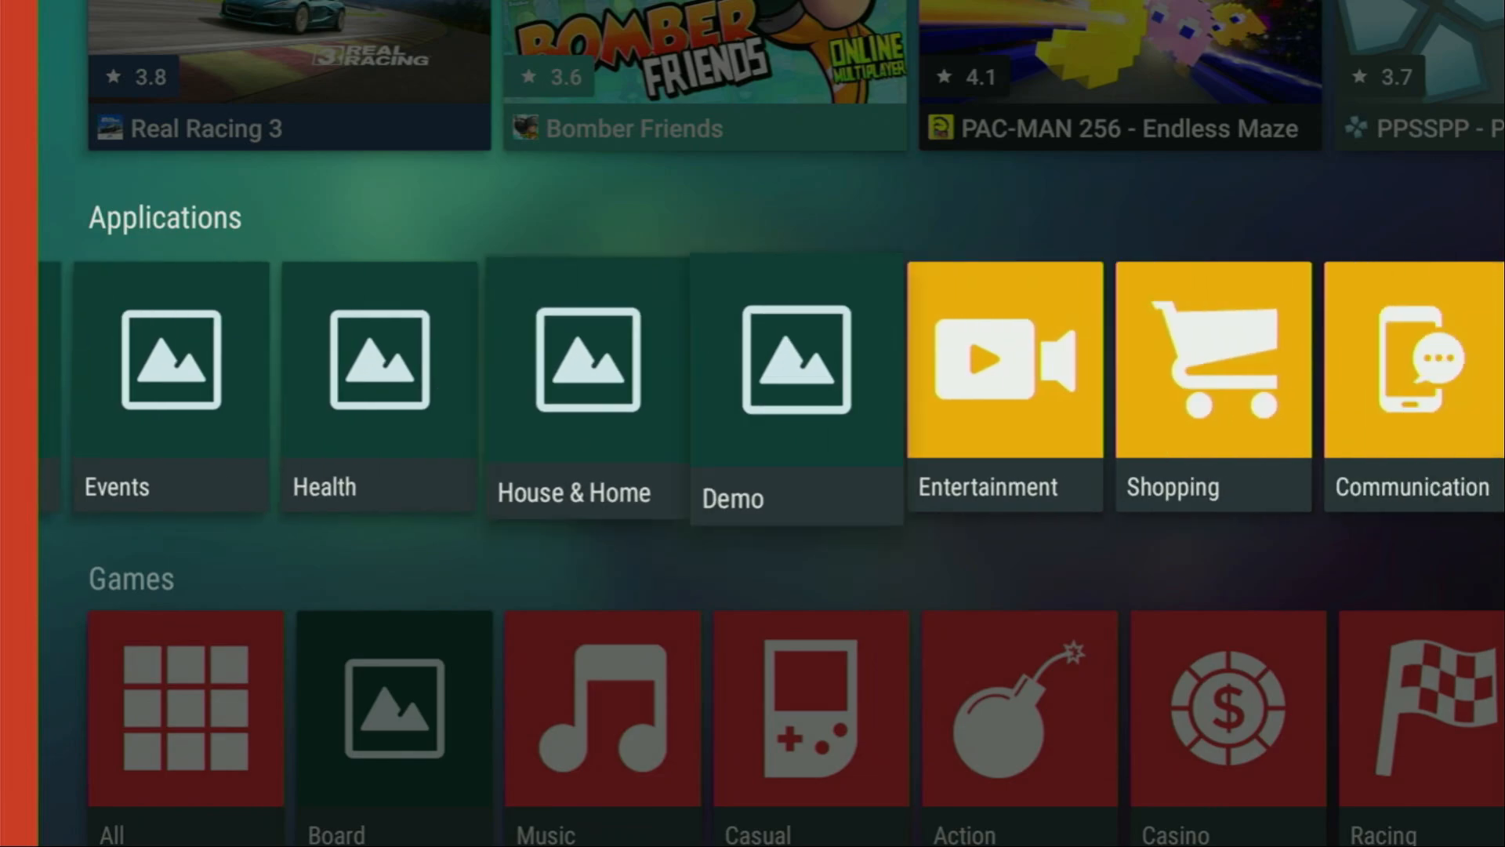
pyautogui.hscroll(3)
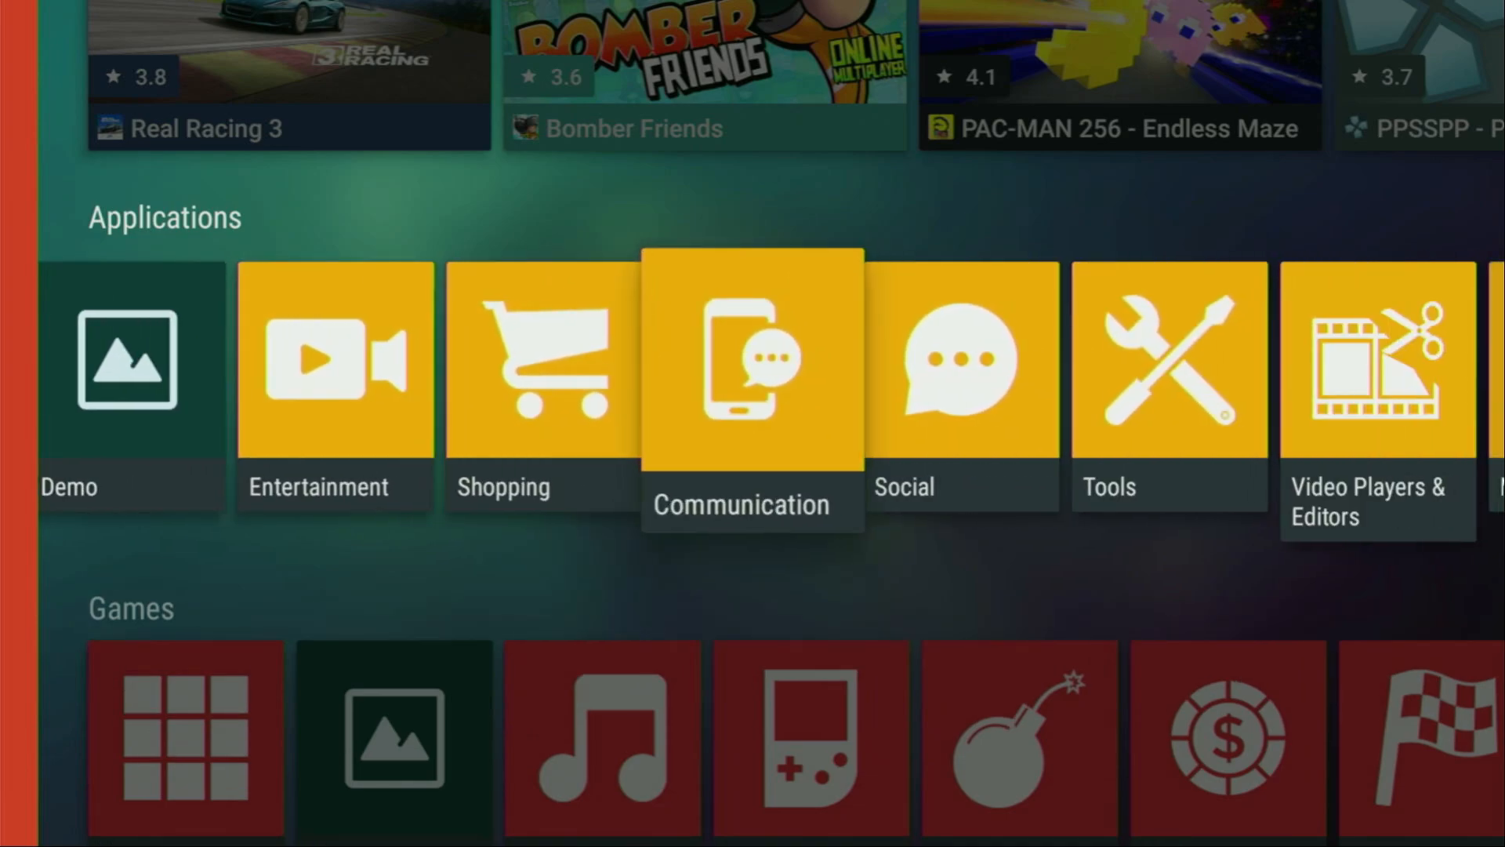
pyautogui.hscroll(3)
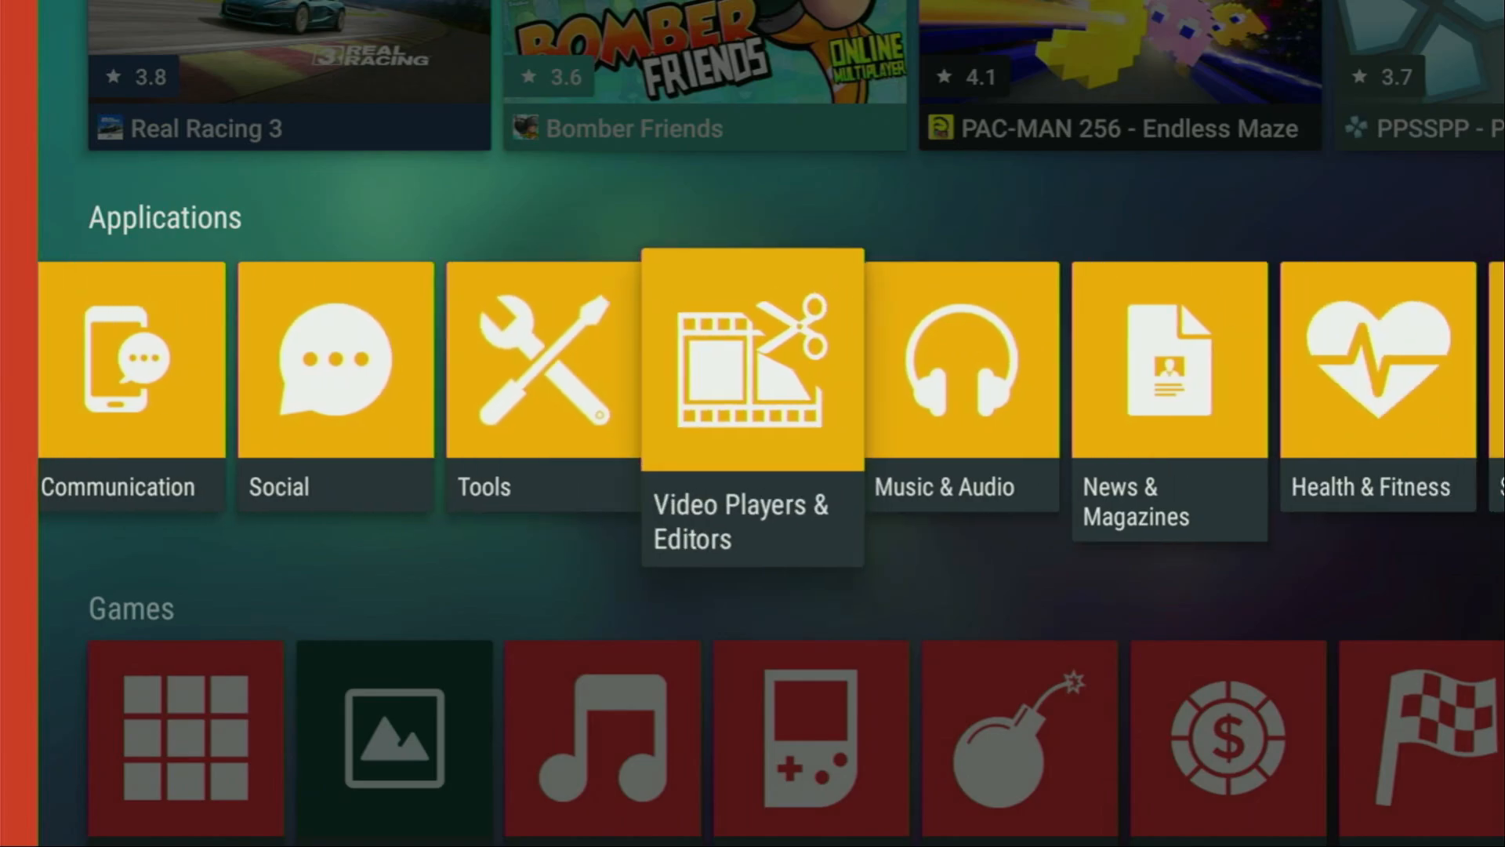
pyautogui.hscroll(3)
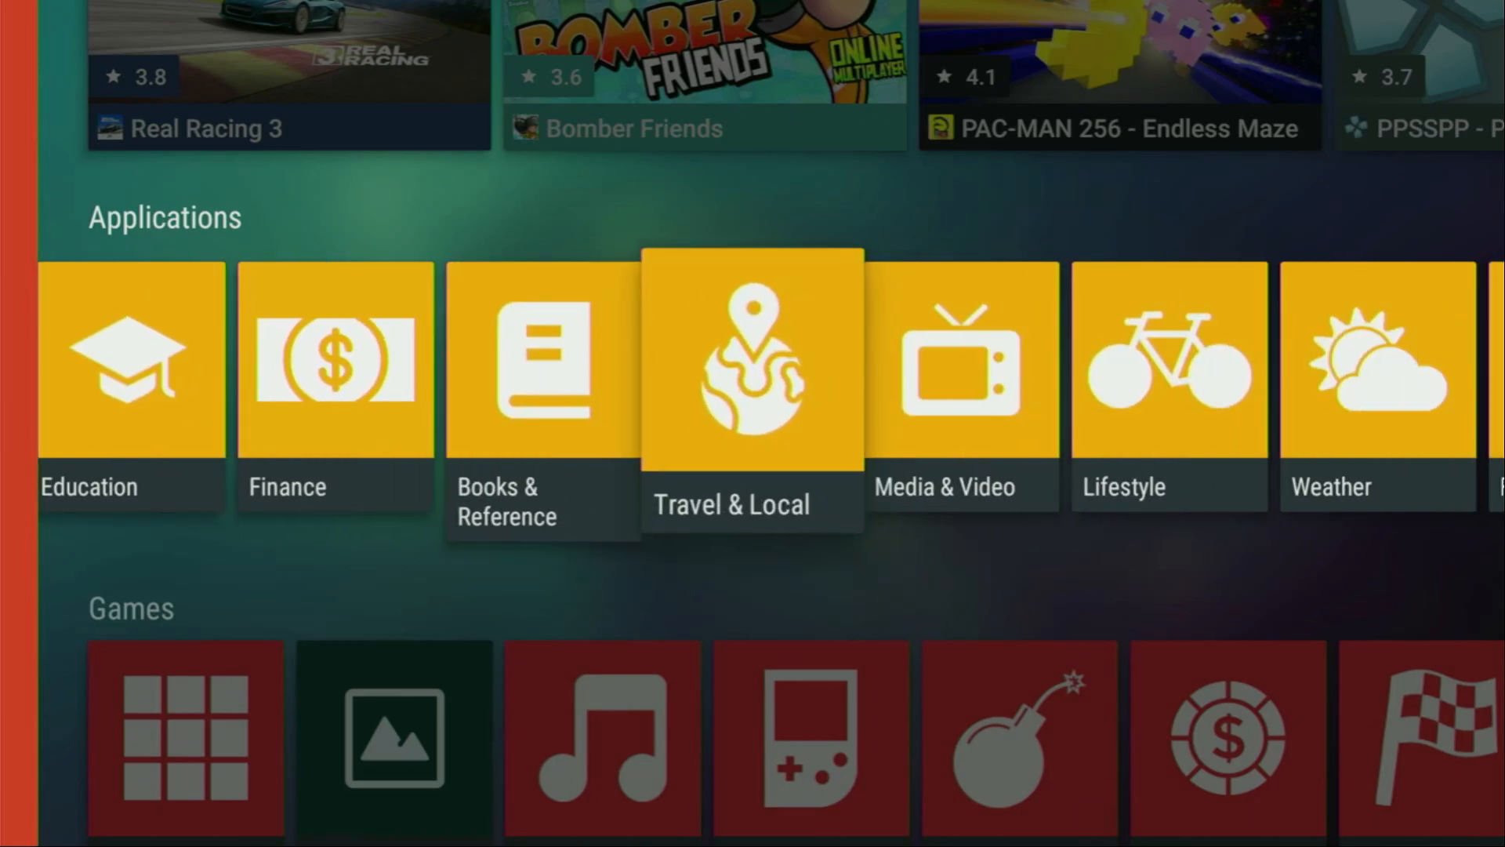
pyautogui.hscroll(3)
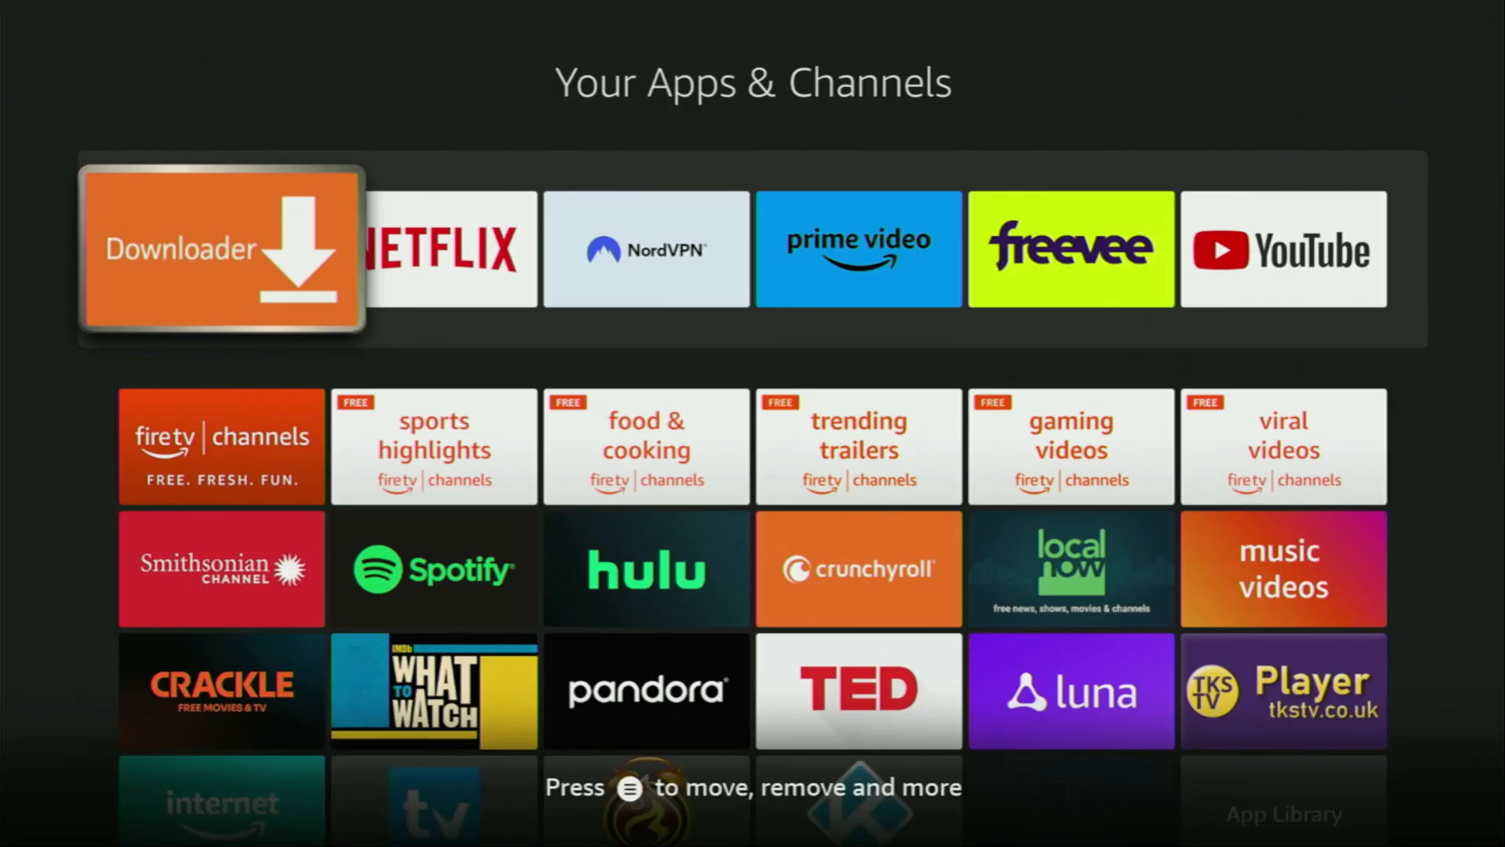
# Step: Go home, search for 'Dow' and pick the Downloader suggestion
pyautogui.press('Back')
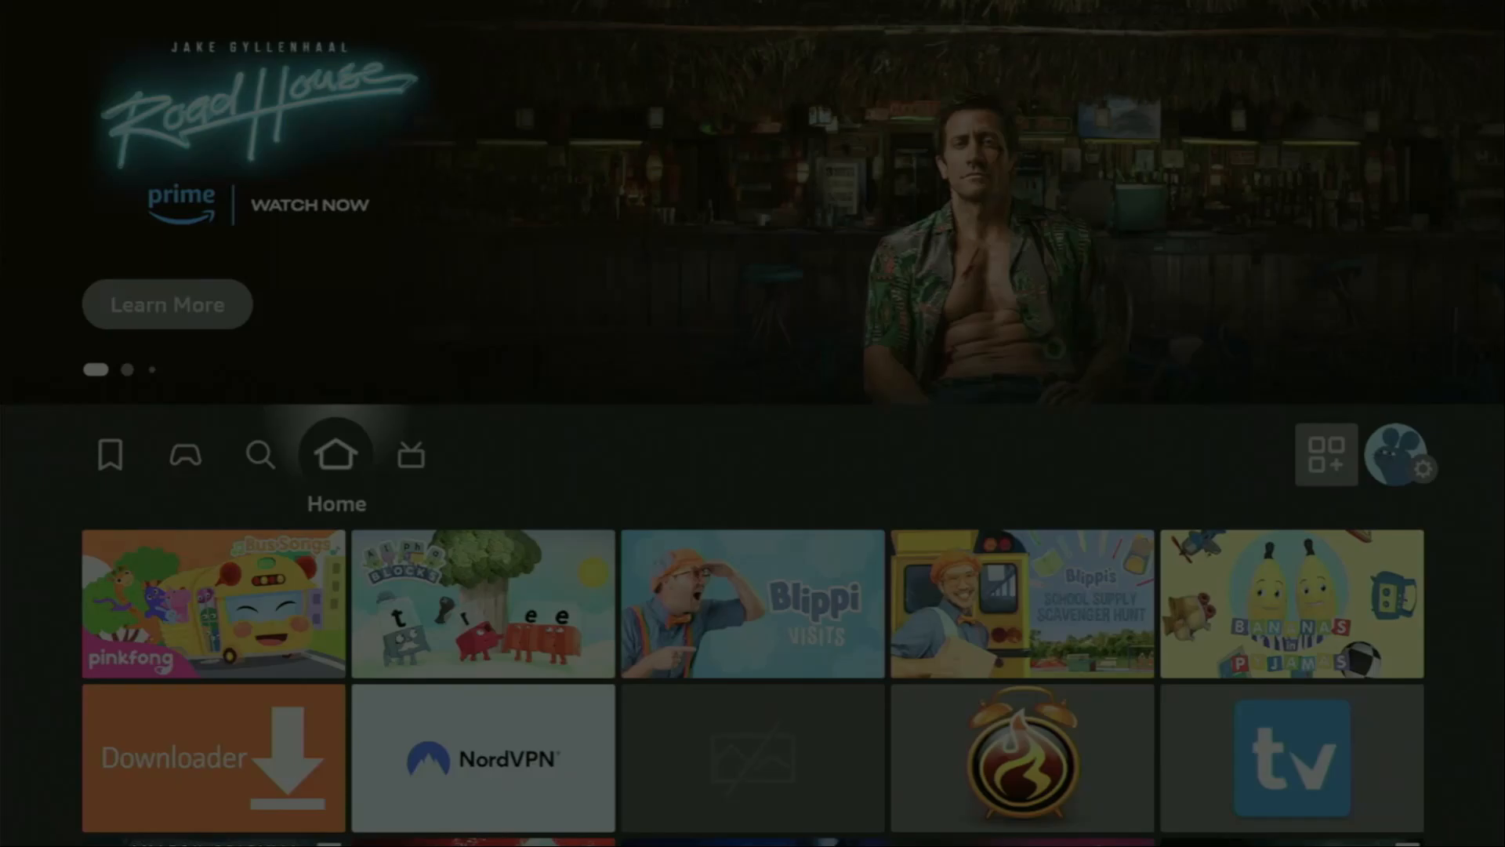
pyautogui.click(260, 454)
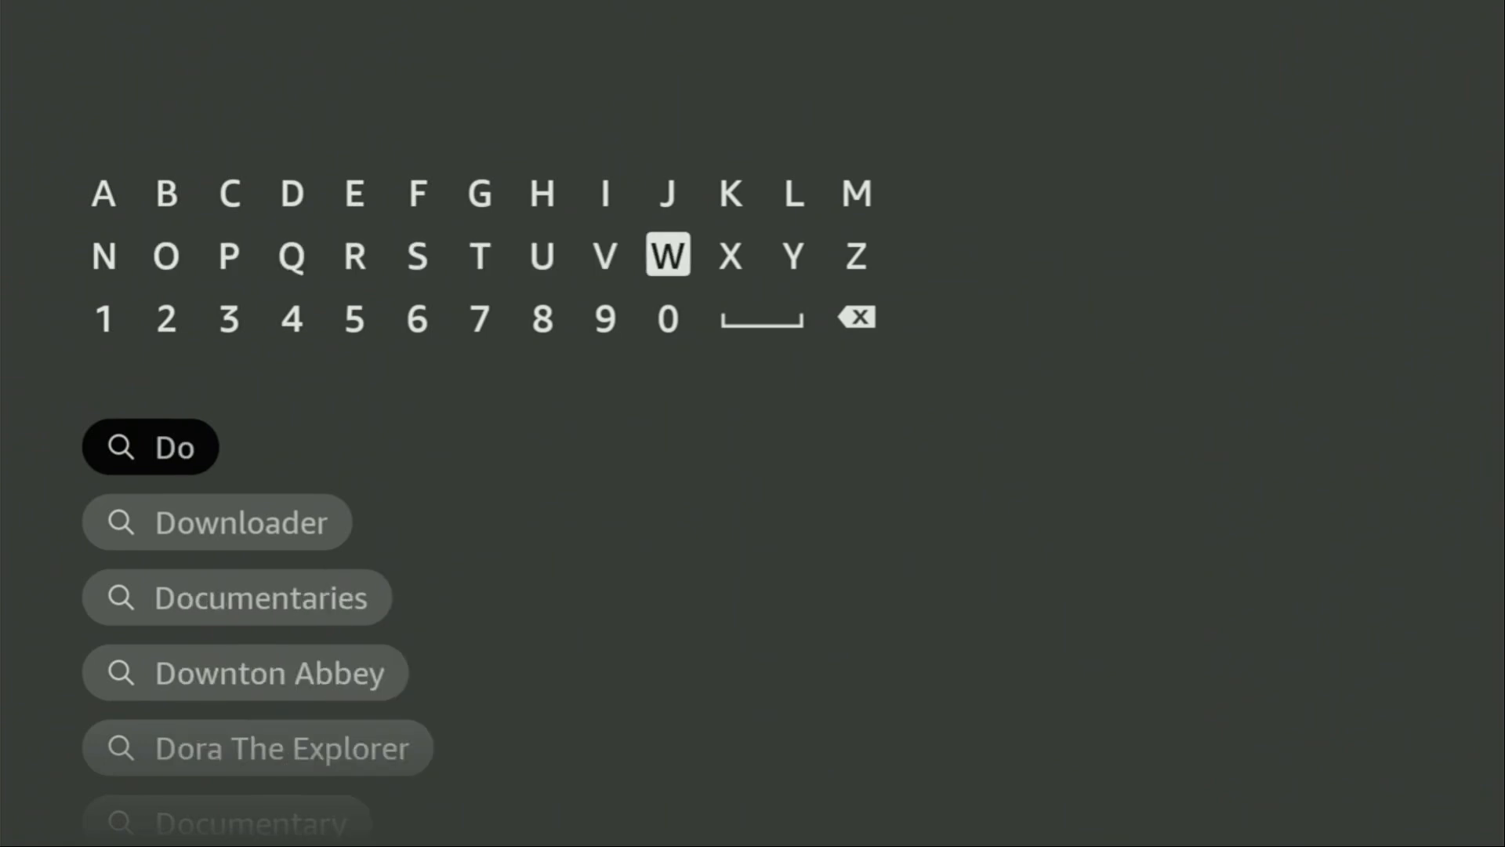
pyautogui.click(667, 254)
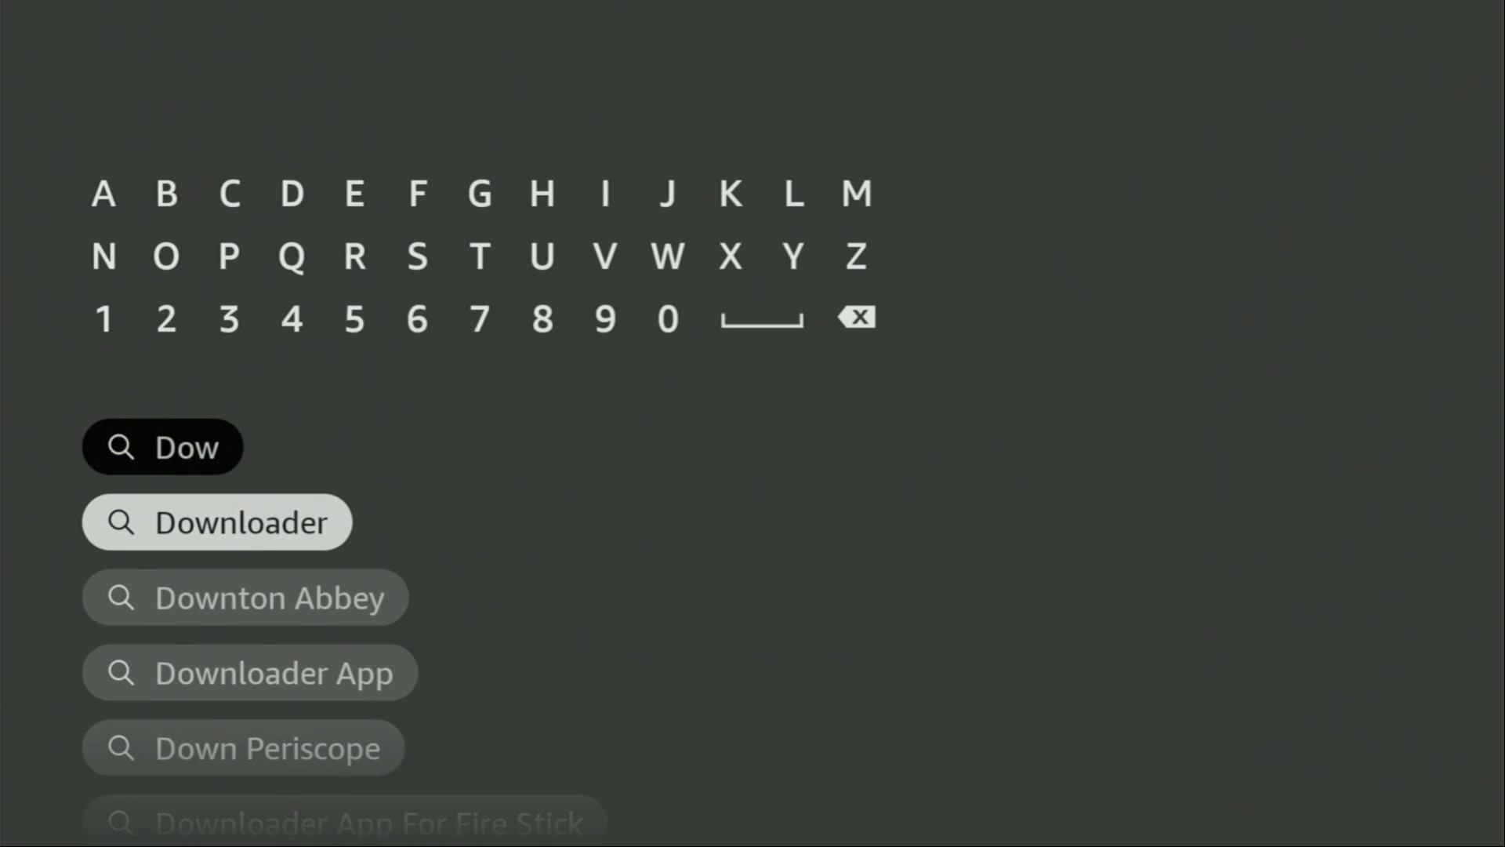
pyautogui.click(217, 522)
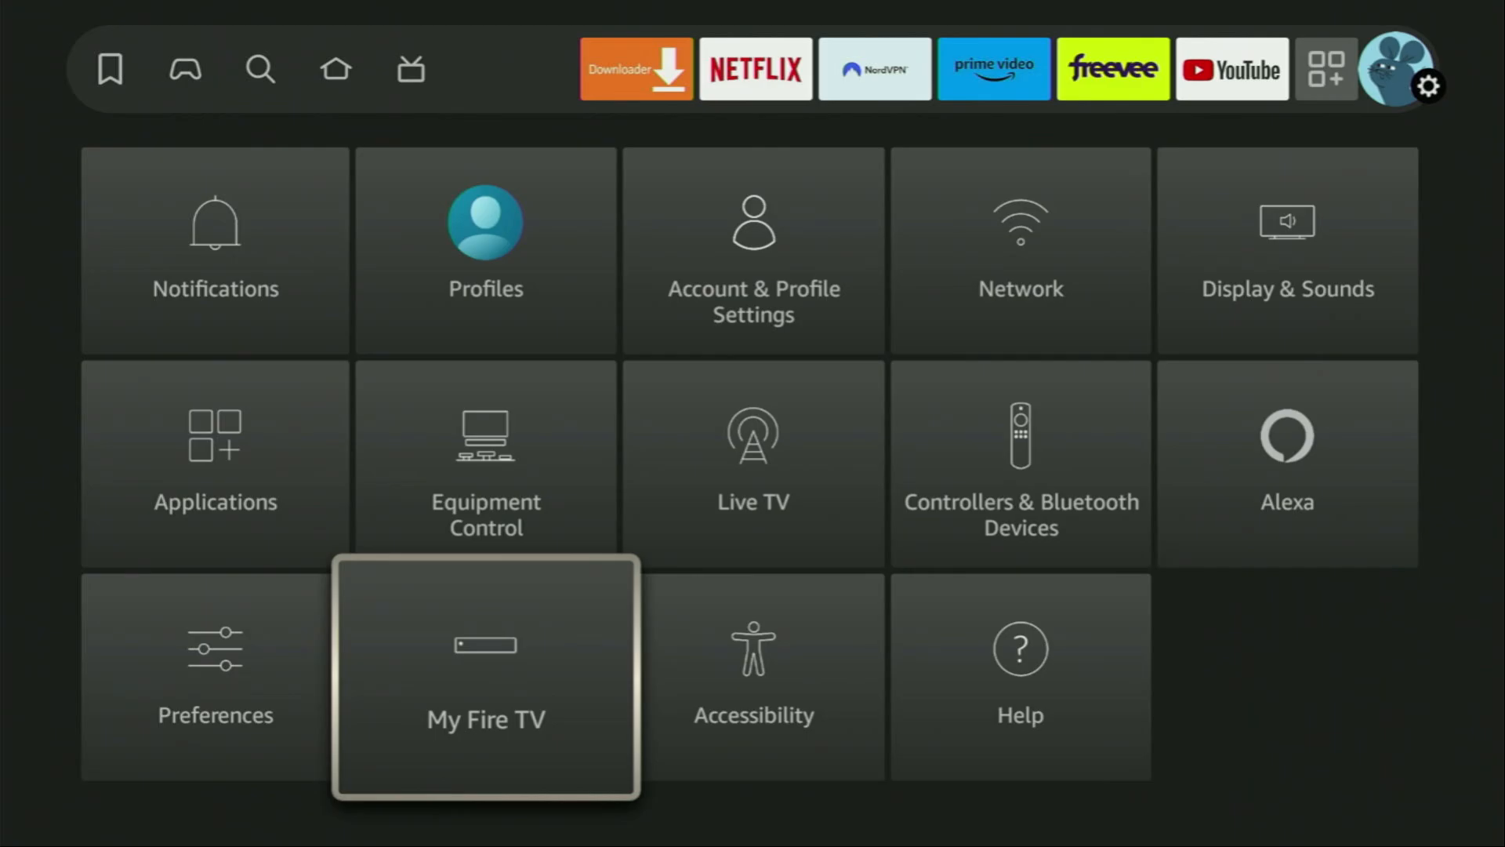
# Step: Open My Fire TV in Settings to reach Developer Options
pyautogui.click(486, 676)
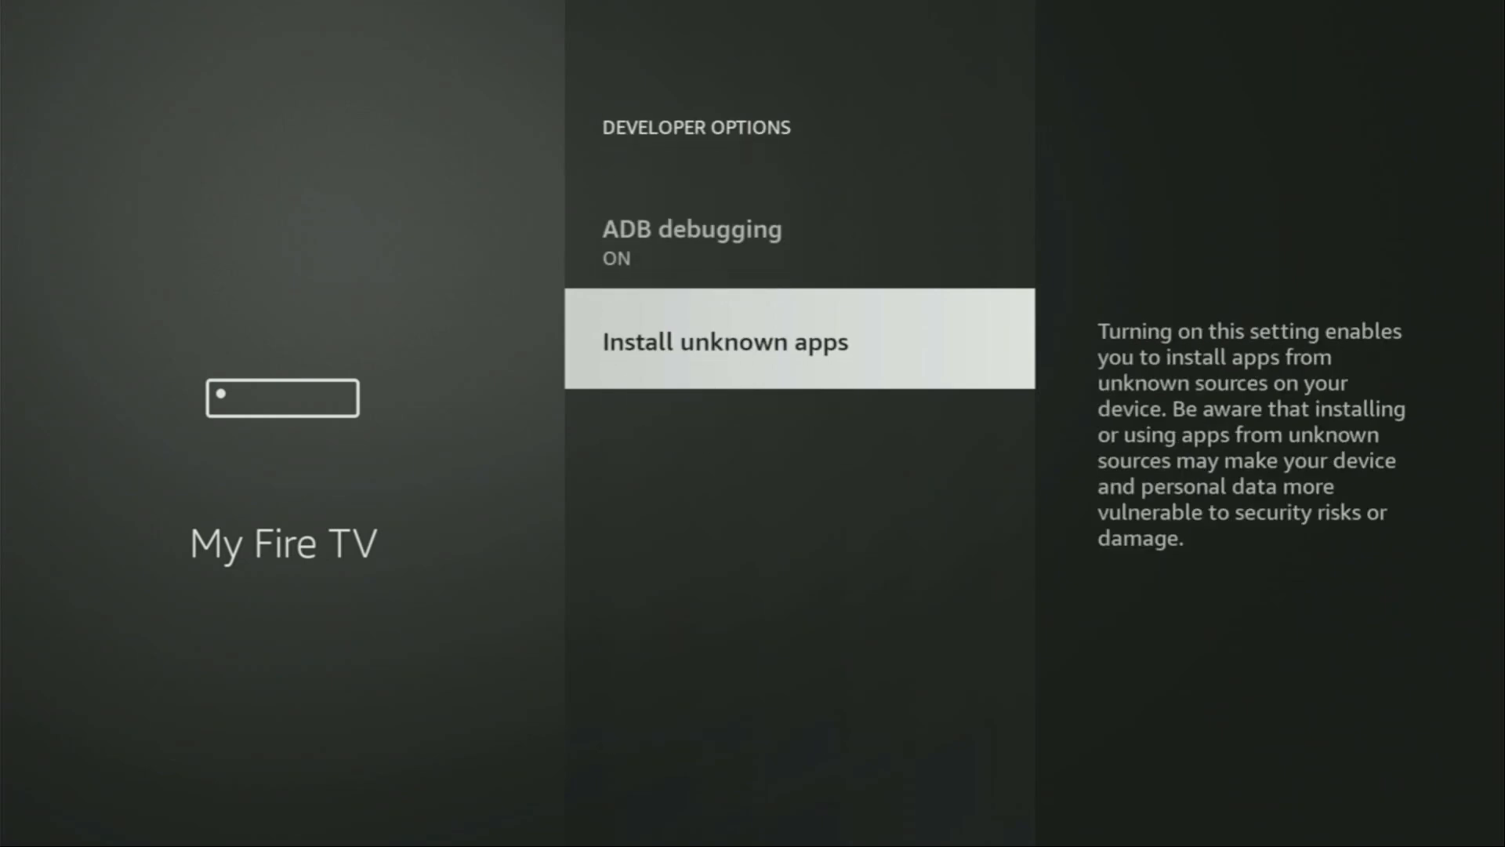
# Step: Open the Install unknown apps setting in Developer Options
pyautogui.click(724, 339)
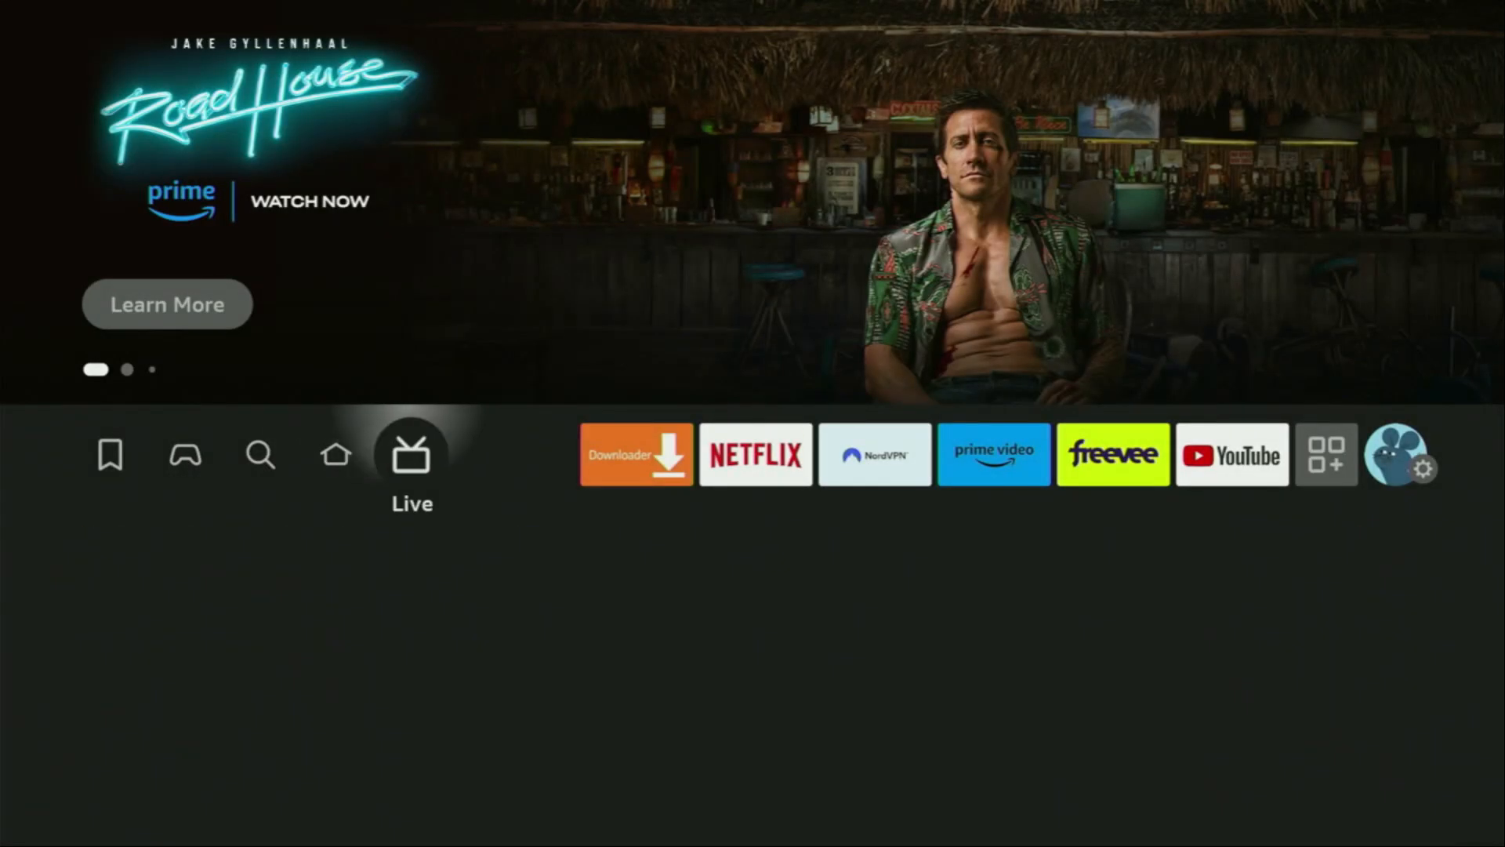
# Step: Open Your Apps & Channels and launch NordVPN from the top row
pyautogui.click(1326, 455)
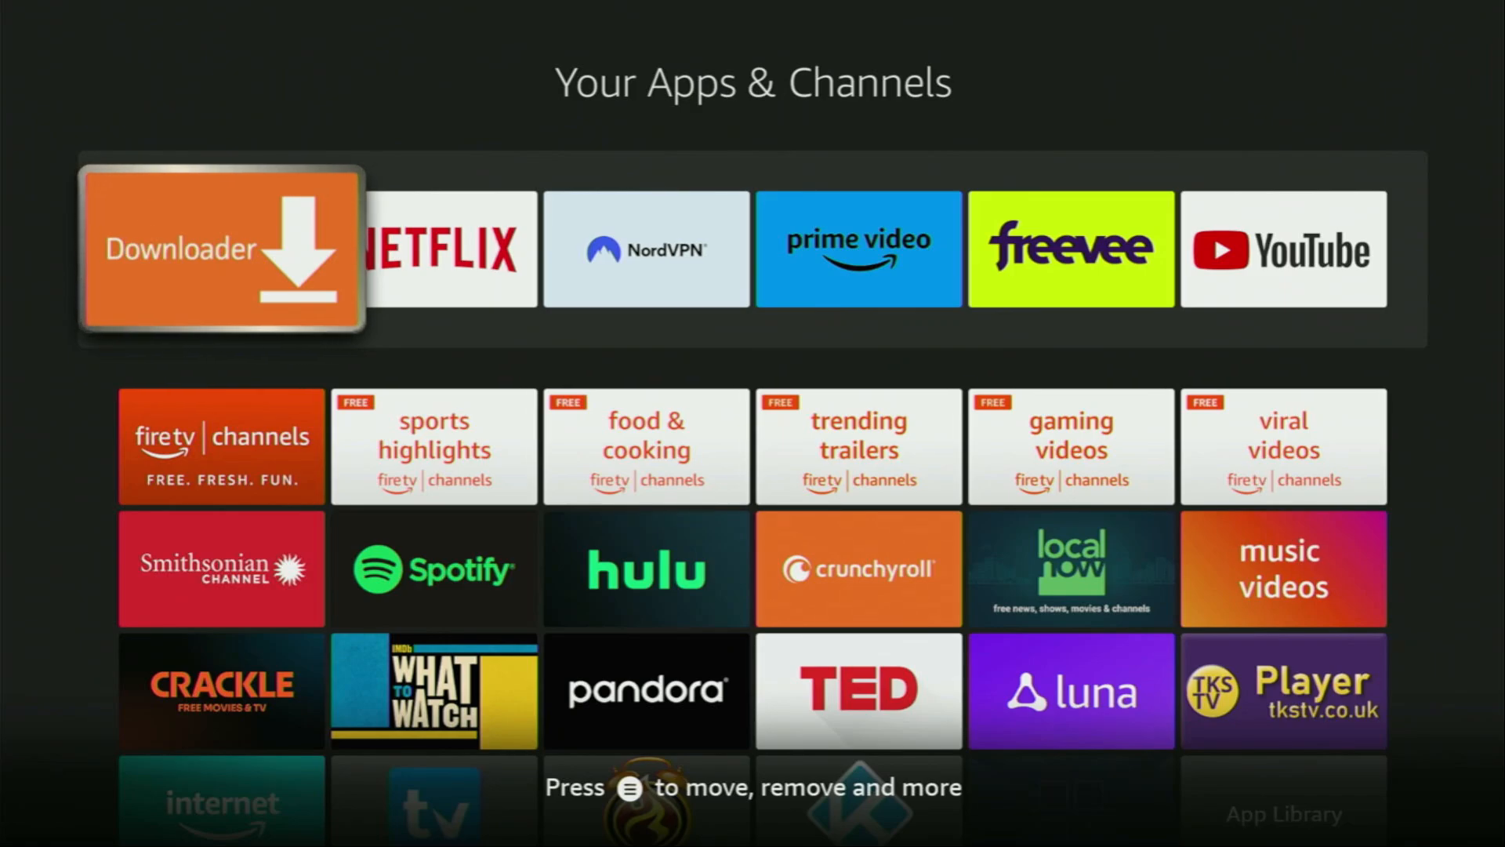
pyautogui.press('right')
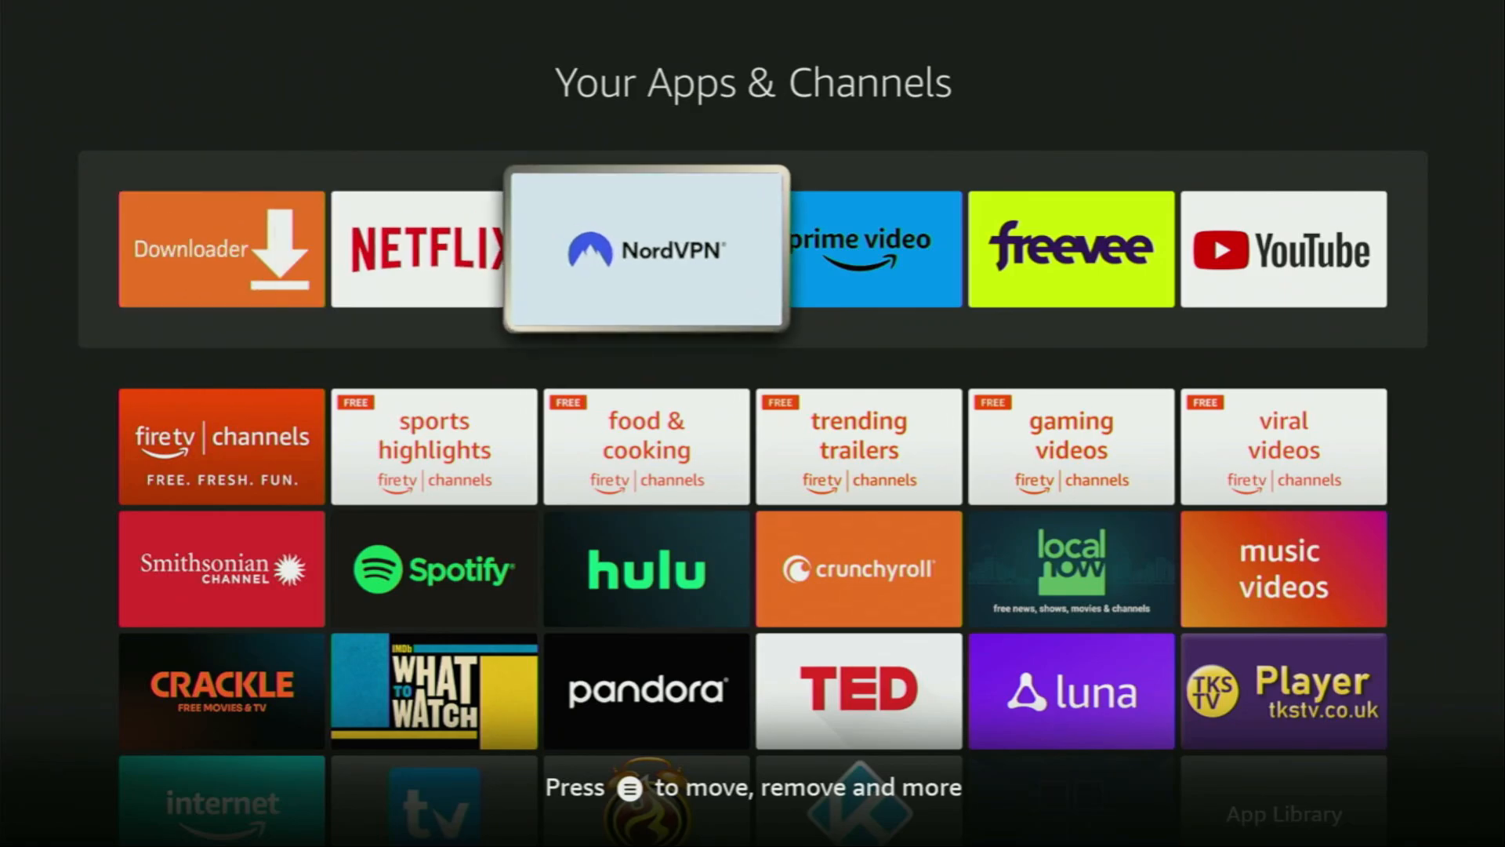
pyautogui.click(645, 249)
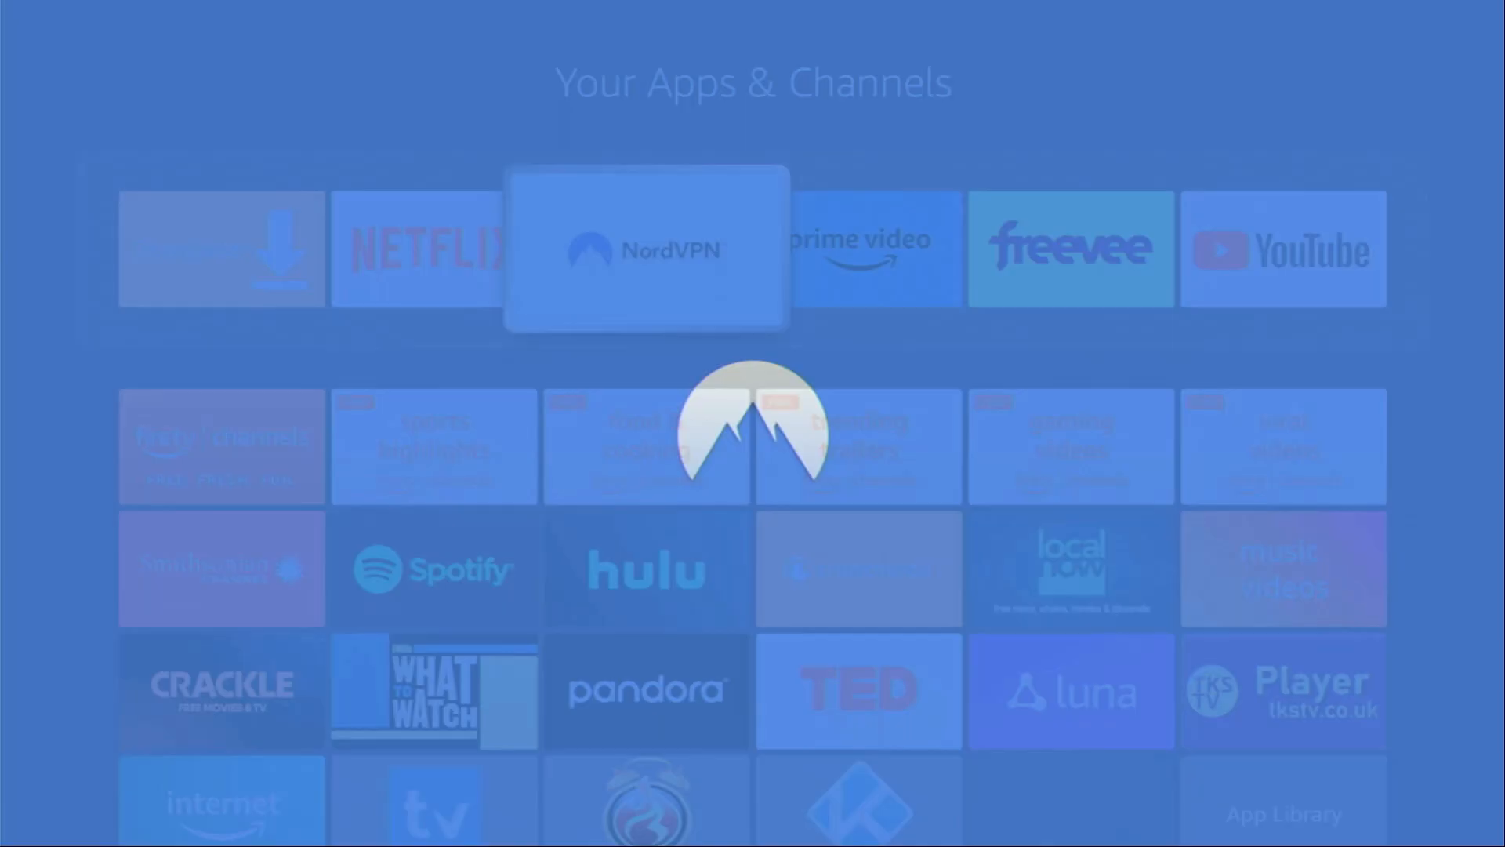
# Step: Connect NordVPN to Estonia's fastest server, then browse the All Countries row
pyautogui.click(645, 249)
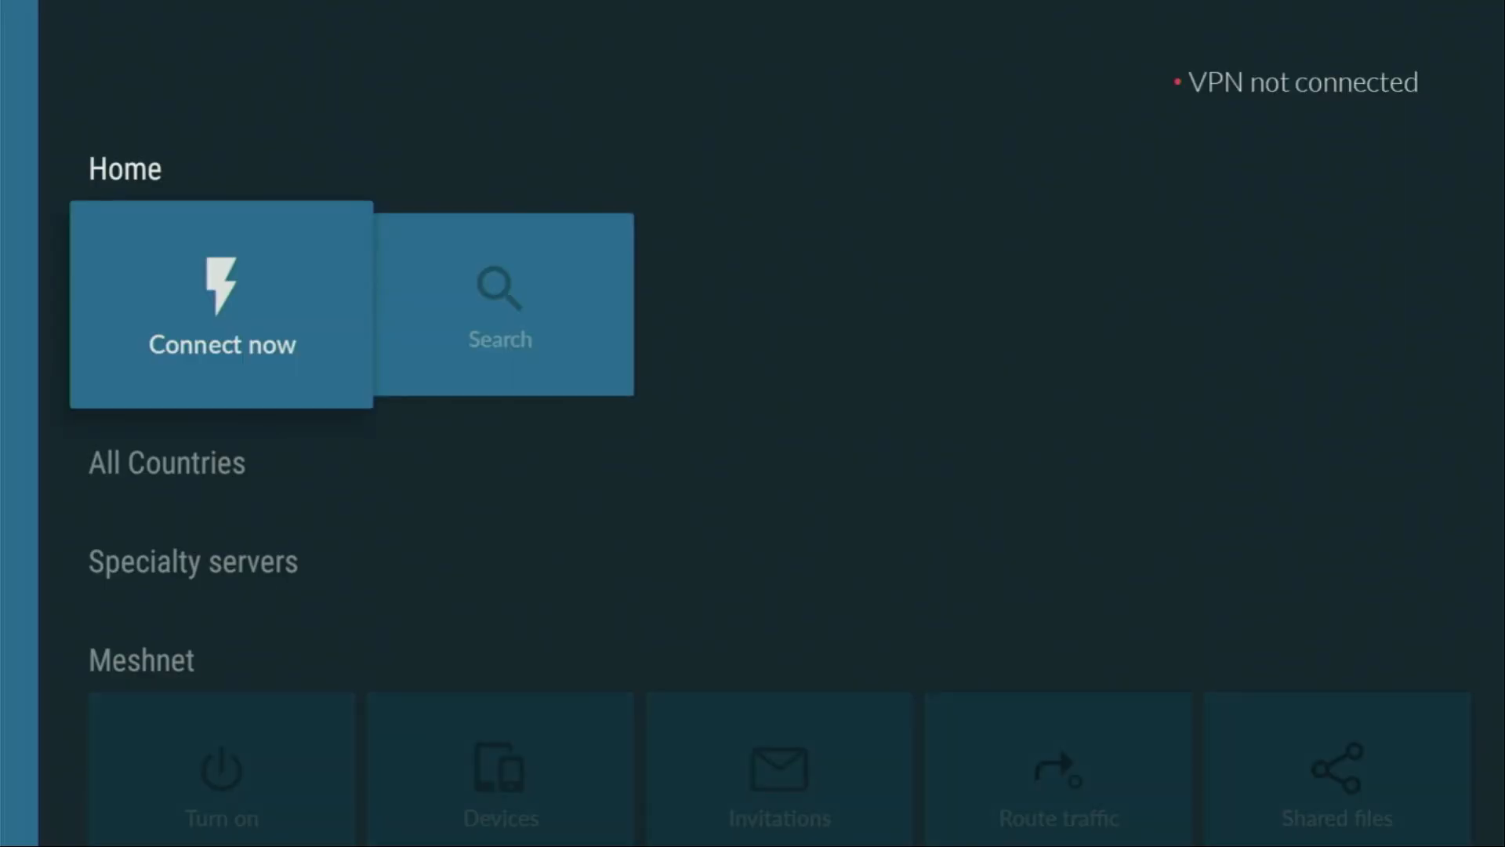
pyautogui.scroll(-3)
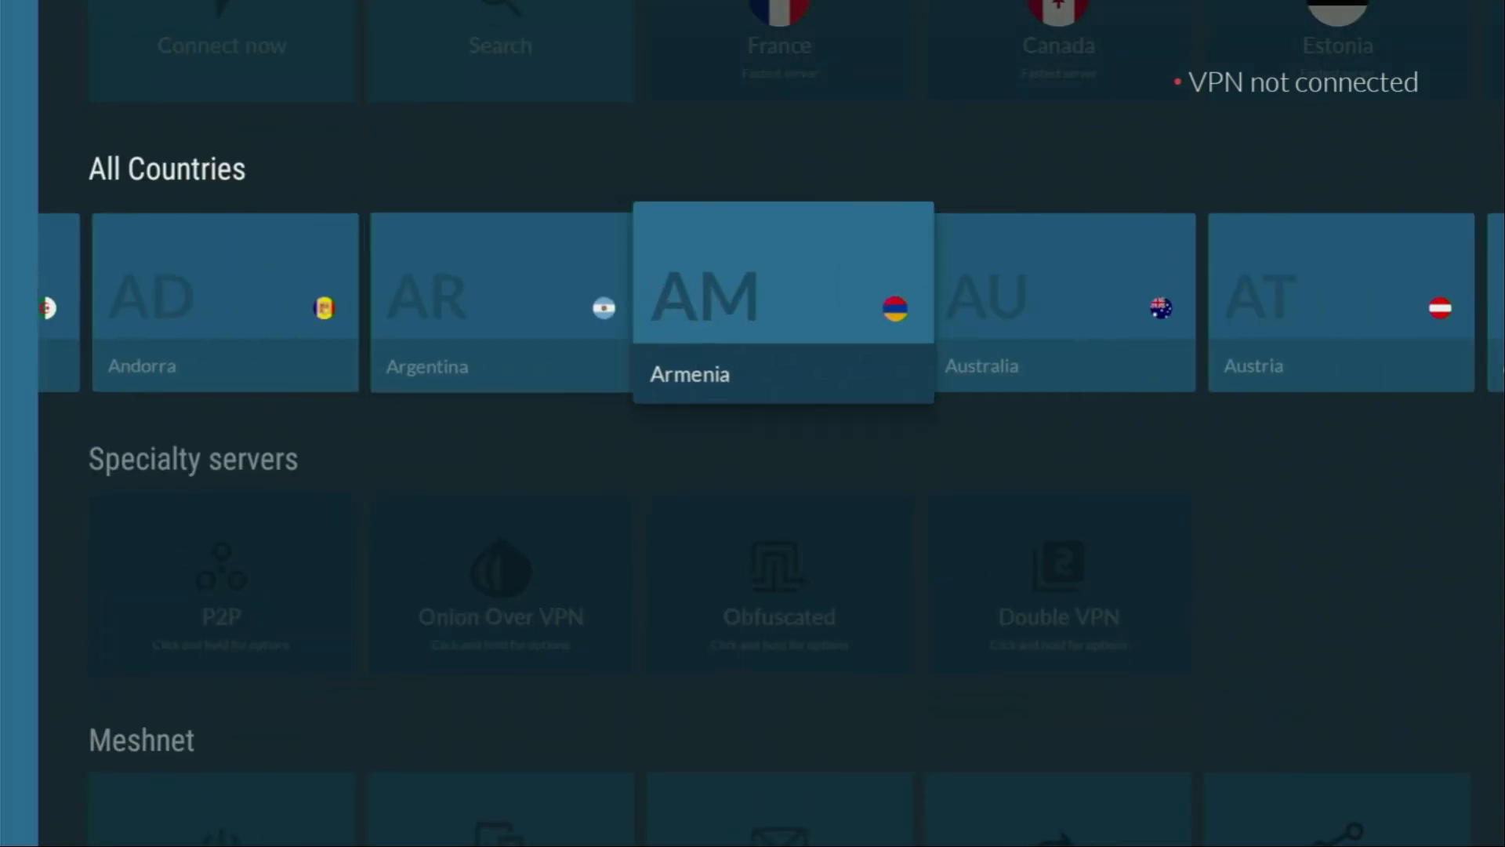
pyautogui.hscroll(3)
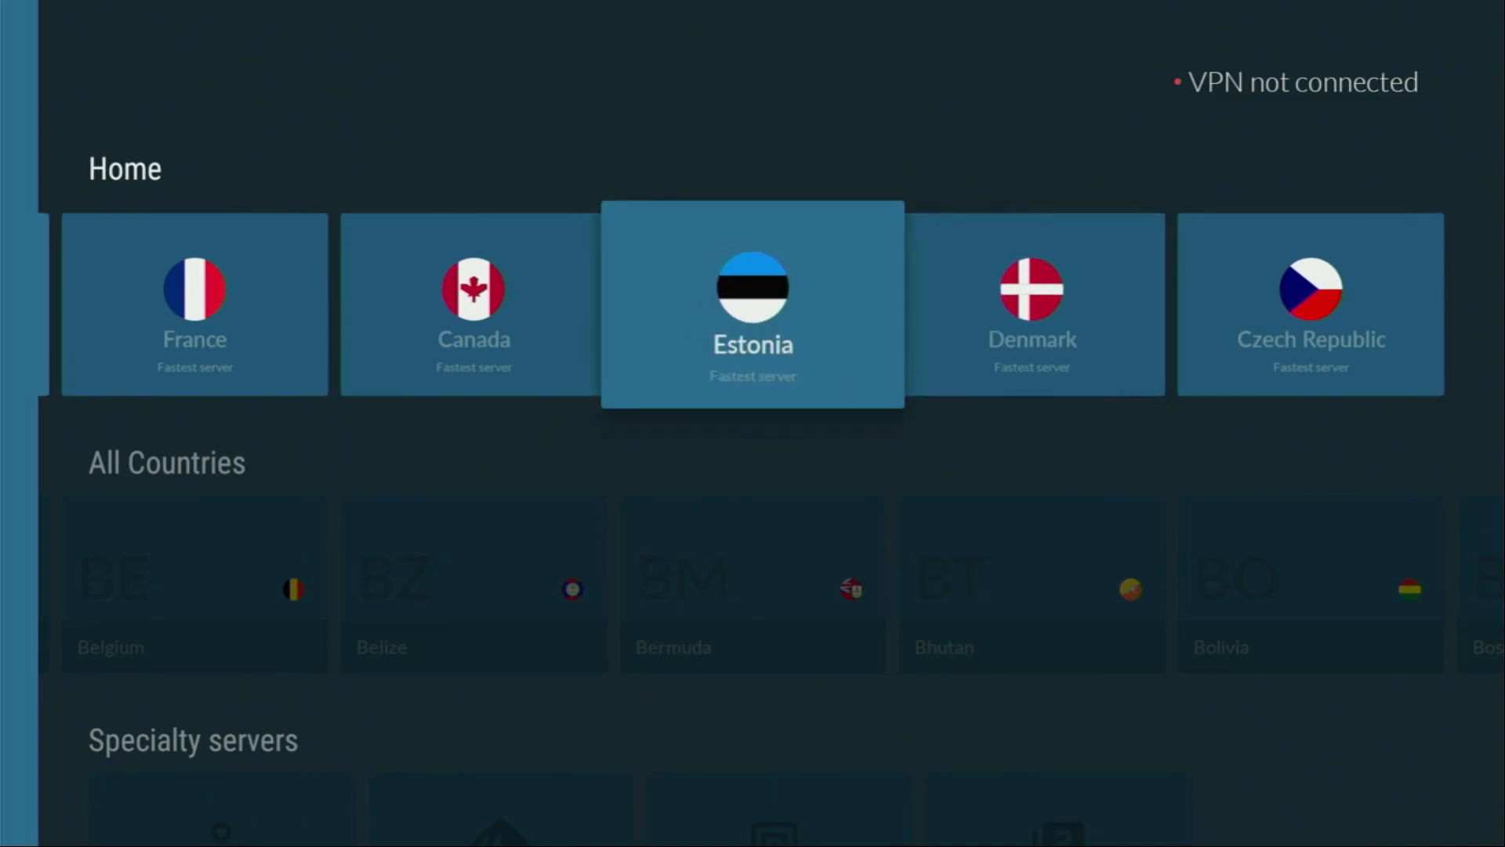
pyautogui.click(752, 303)
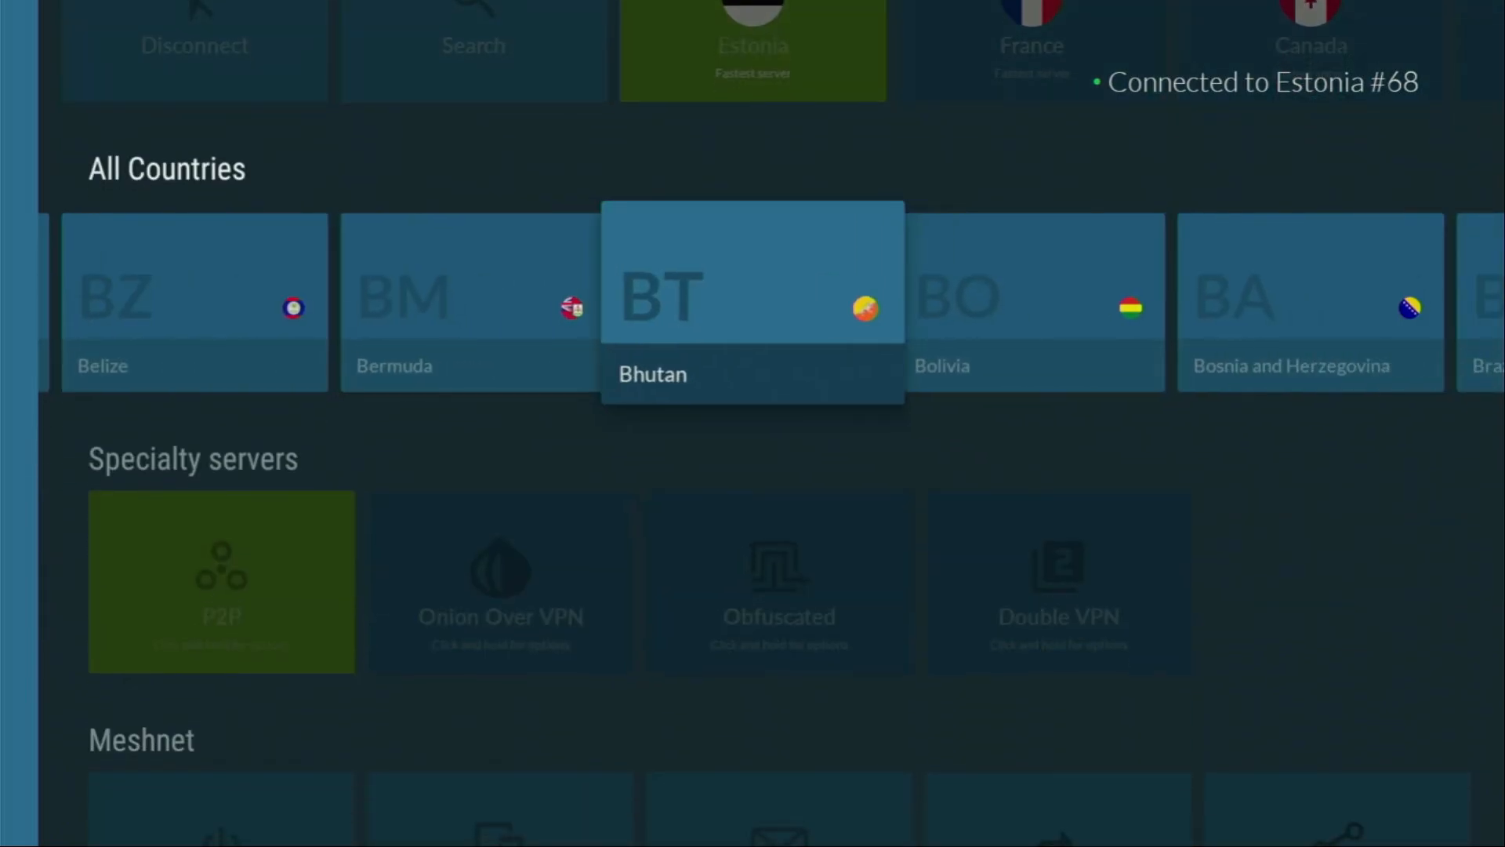
pyautogui.hscroll(3)
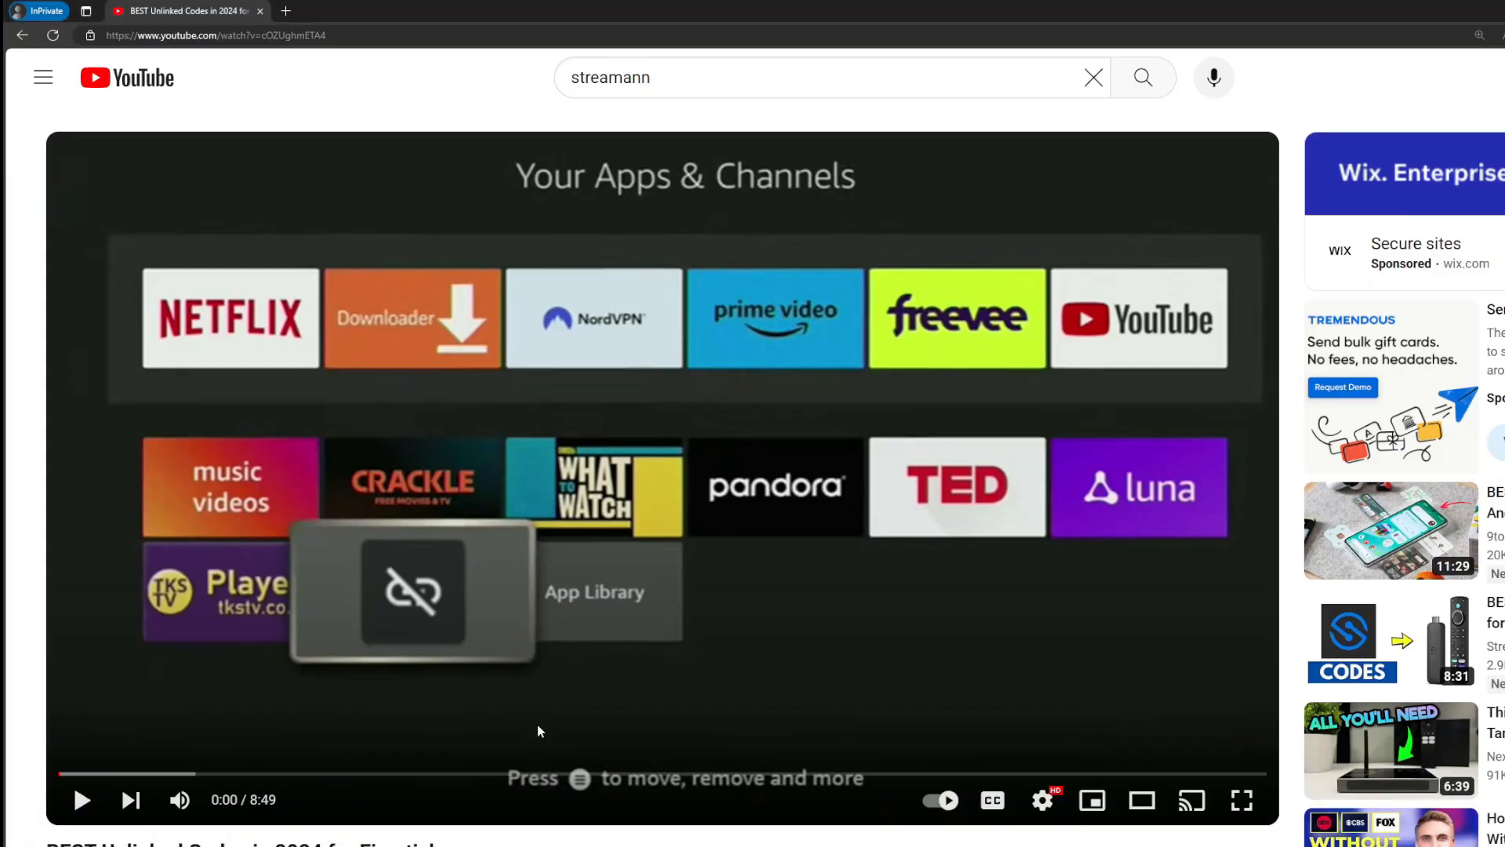
# Step: Scroll to the pinned comment and select its topvpnoffer.com NordVPN offer link
pyautogui.scroll(-3)
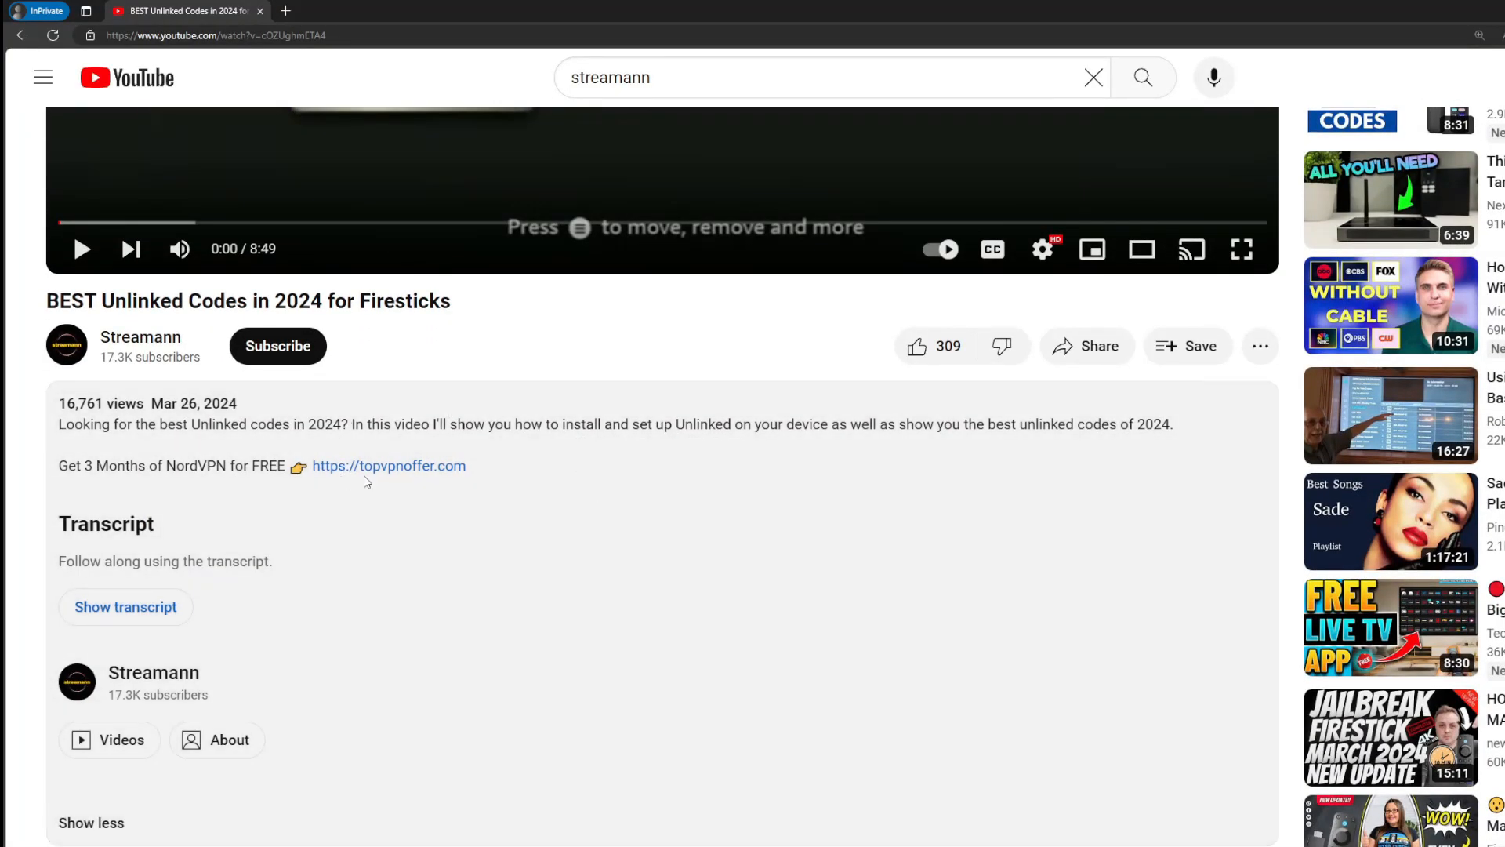
pyautogui.scroll(-3)
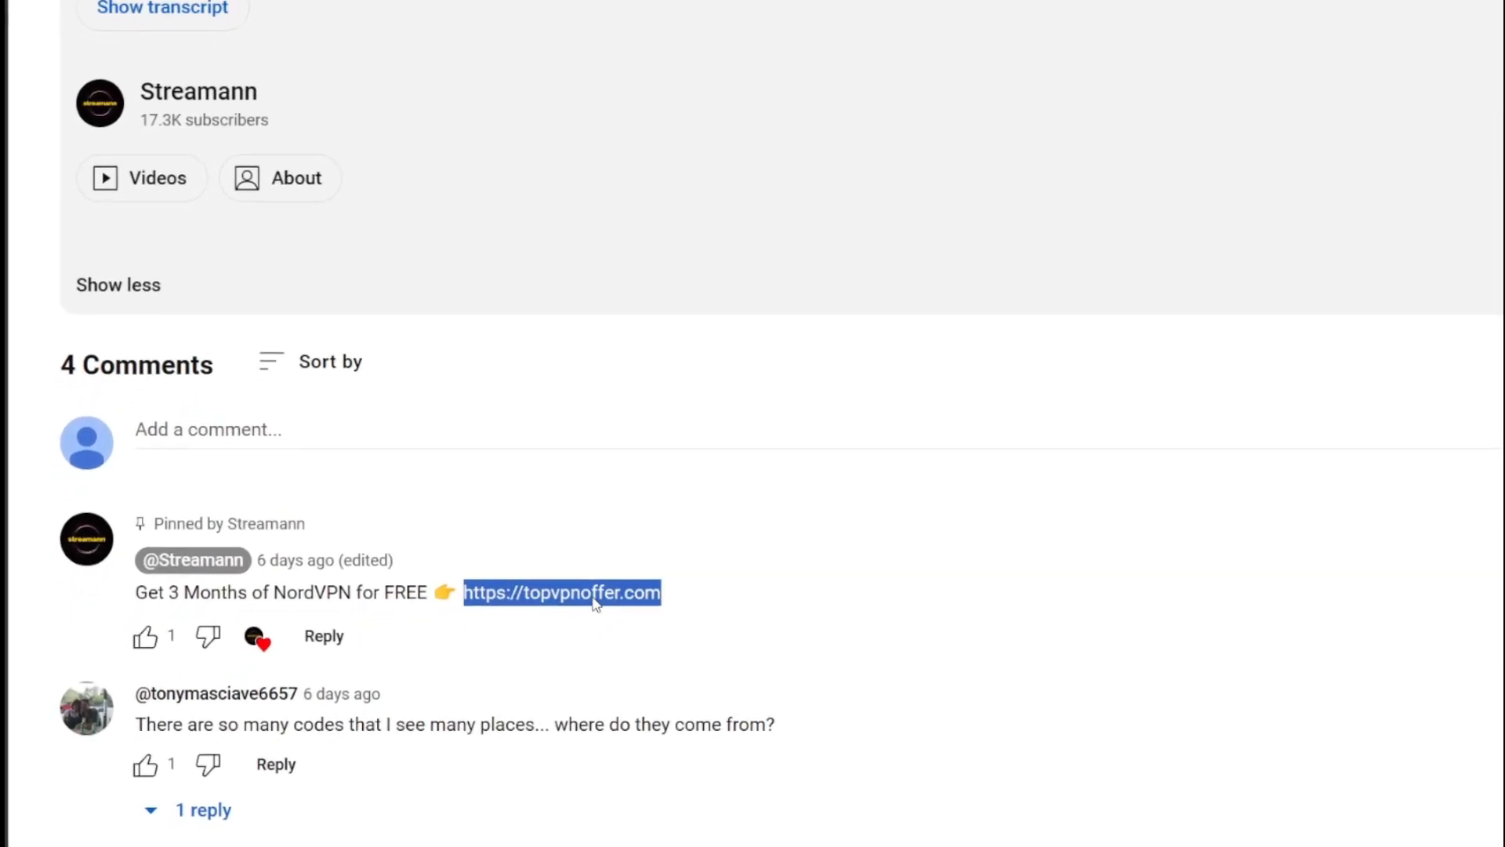
pyautogui.click(562, 592)
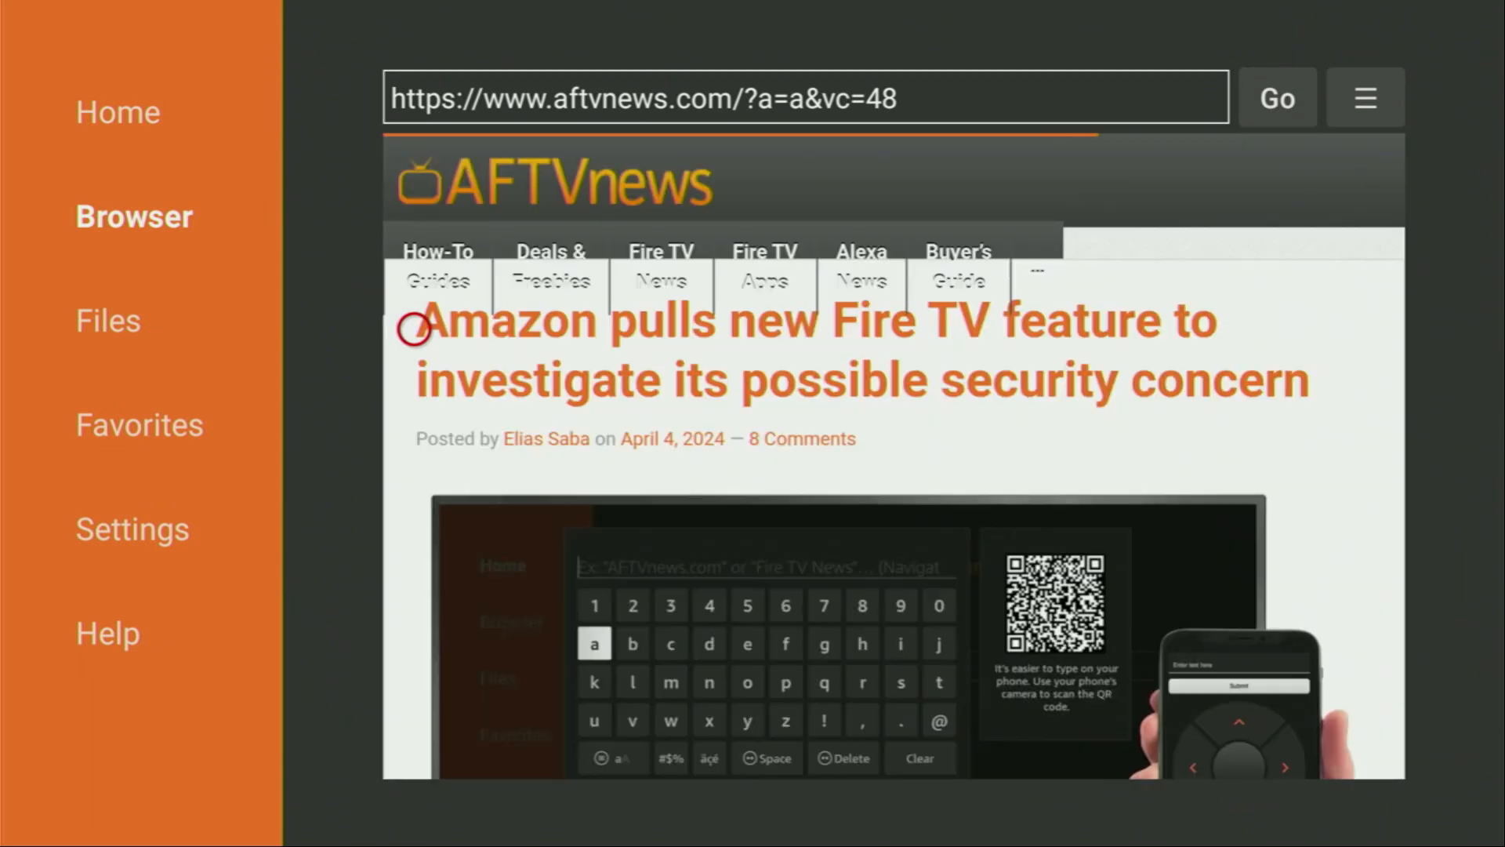
# Step: Enter 'aptoide tv' in Downloader's home URL field and run the search
pyautogui.click(117, 111)
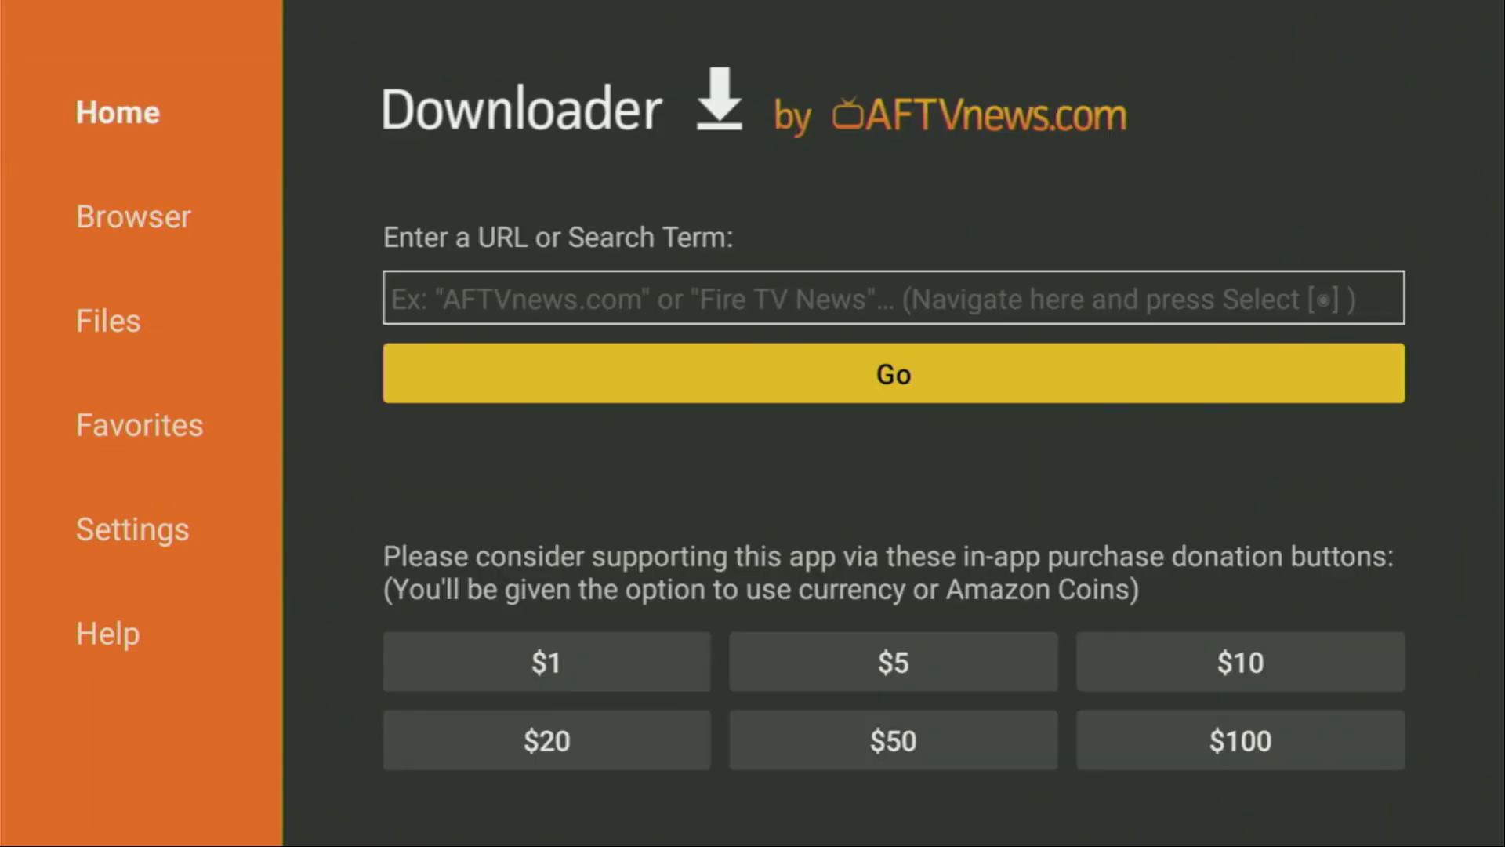
pyautogui.click(892, 298)
pyautogui.write('aptoide')
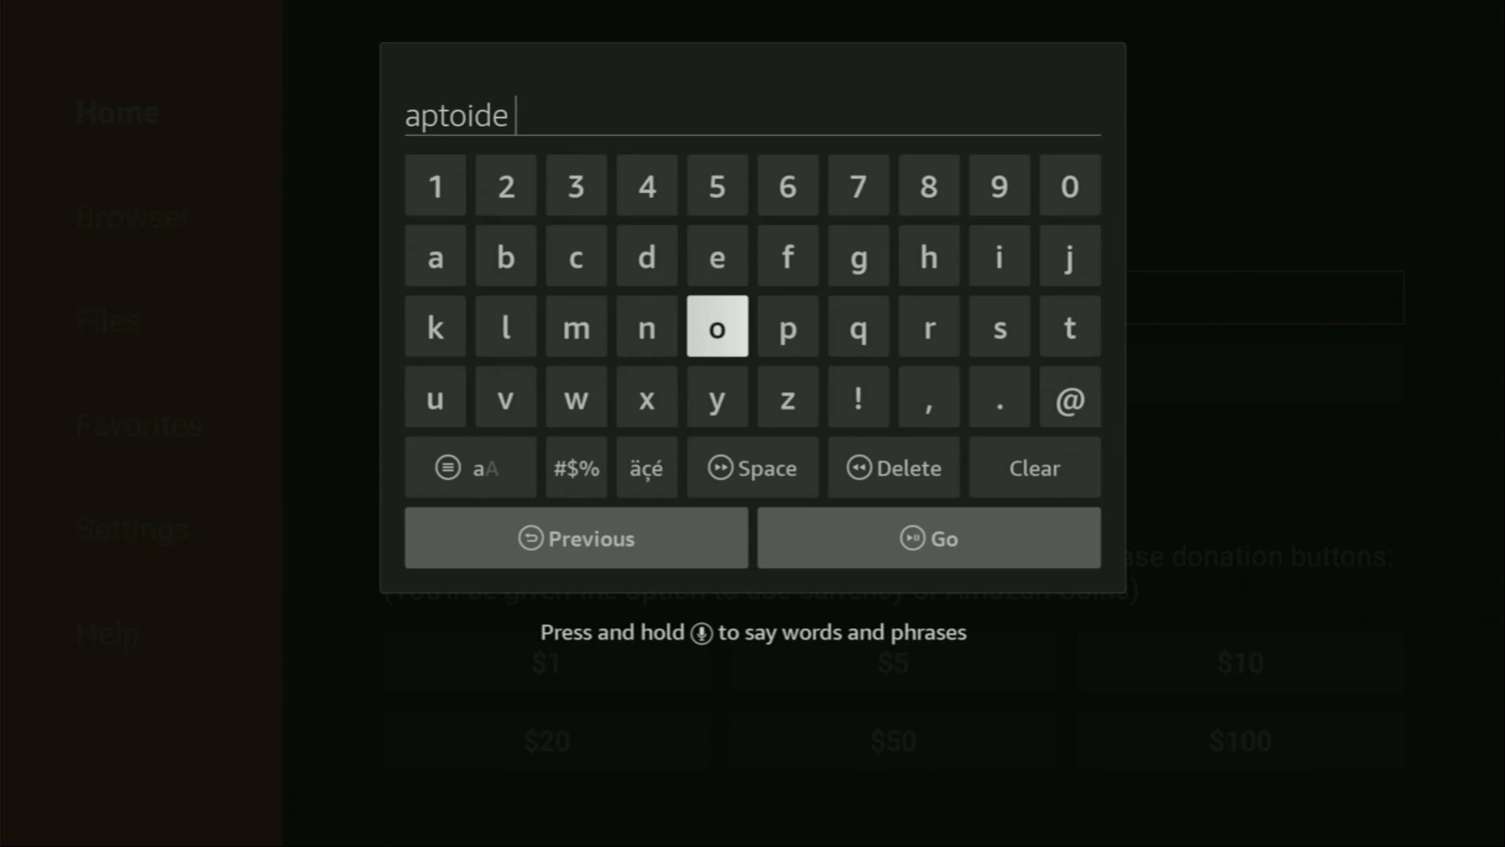
pyautogui.click(1068, 326)
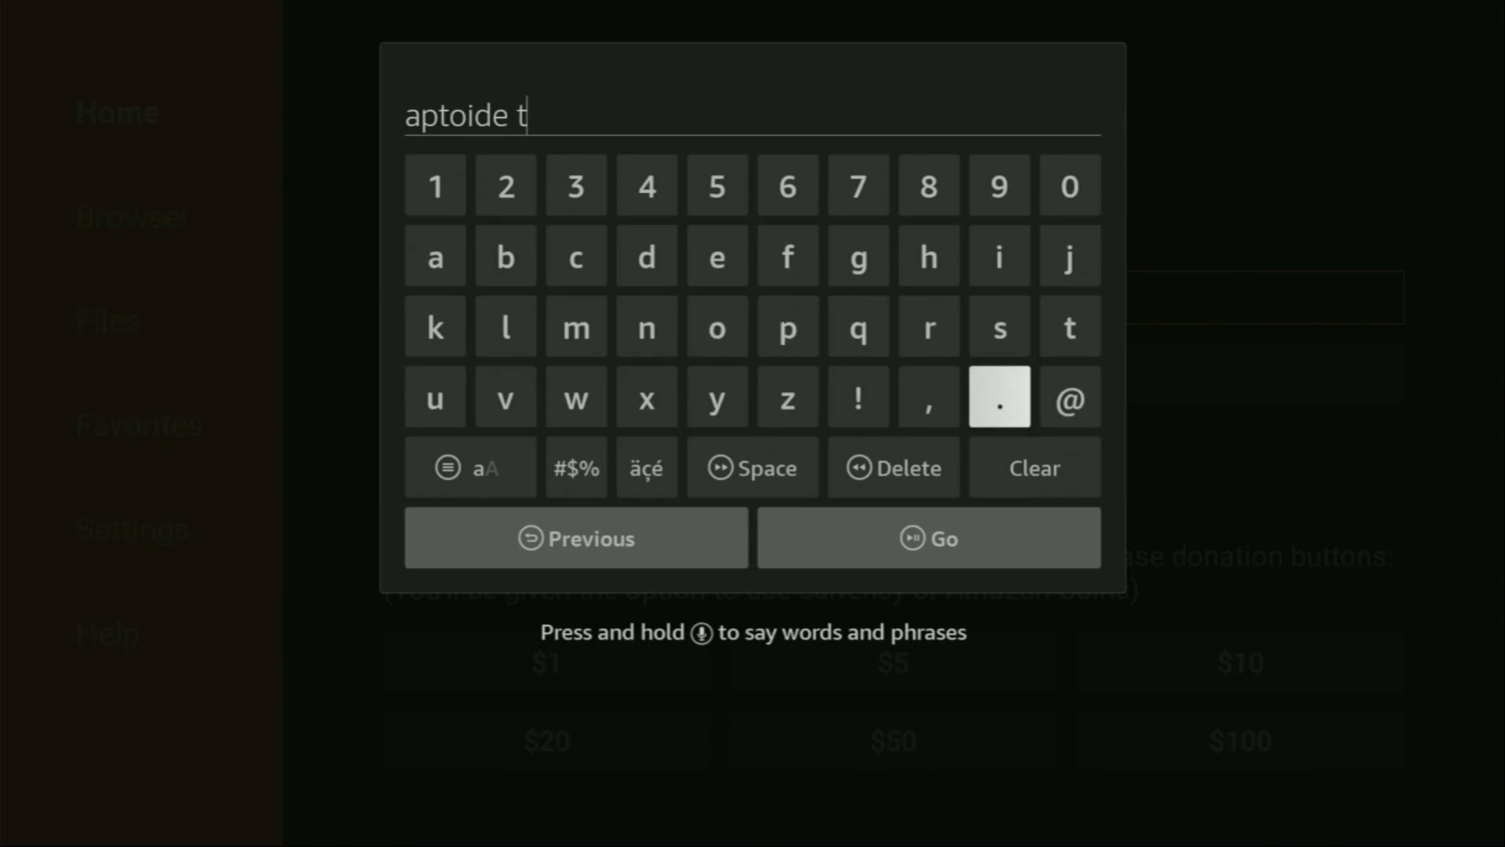
pyautogui.click(505, 397)
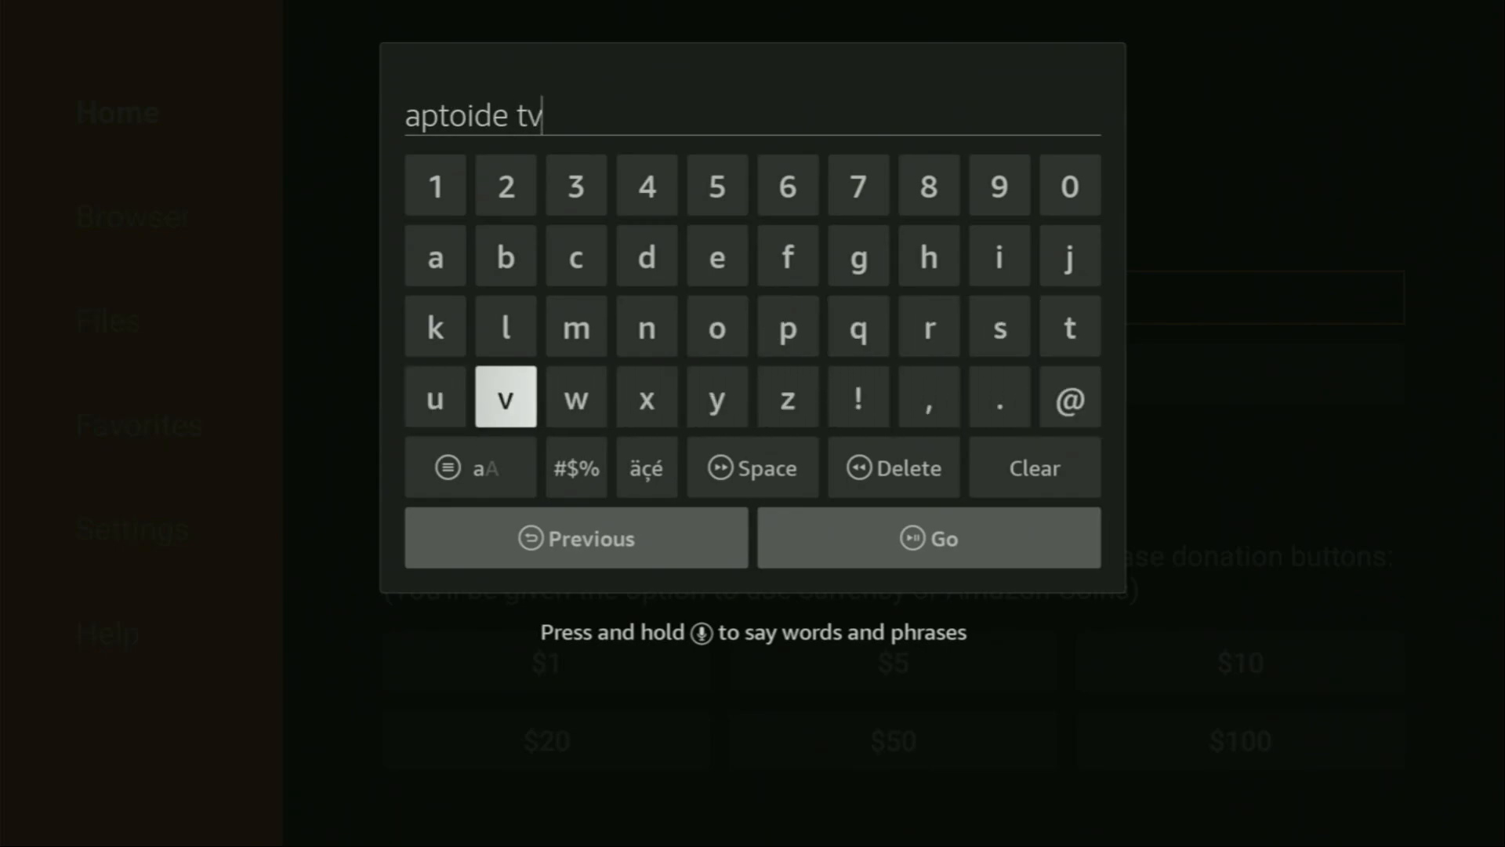
pyautogui.click(927, 538)
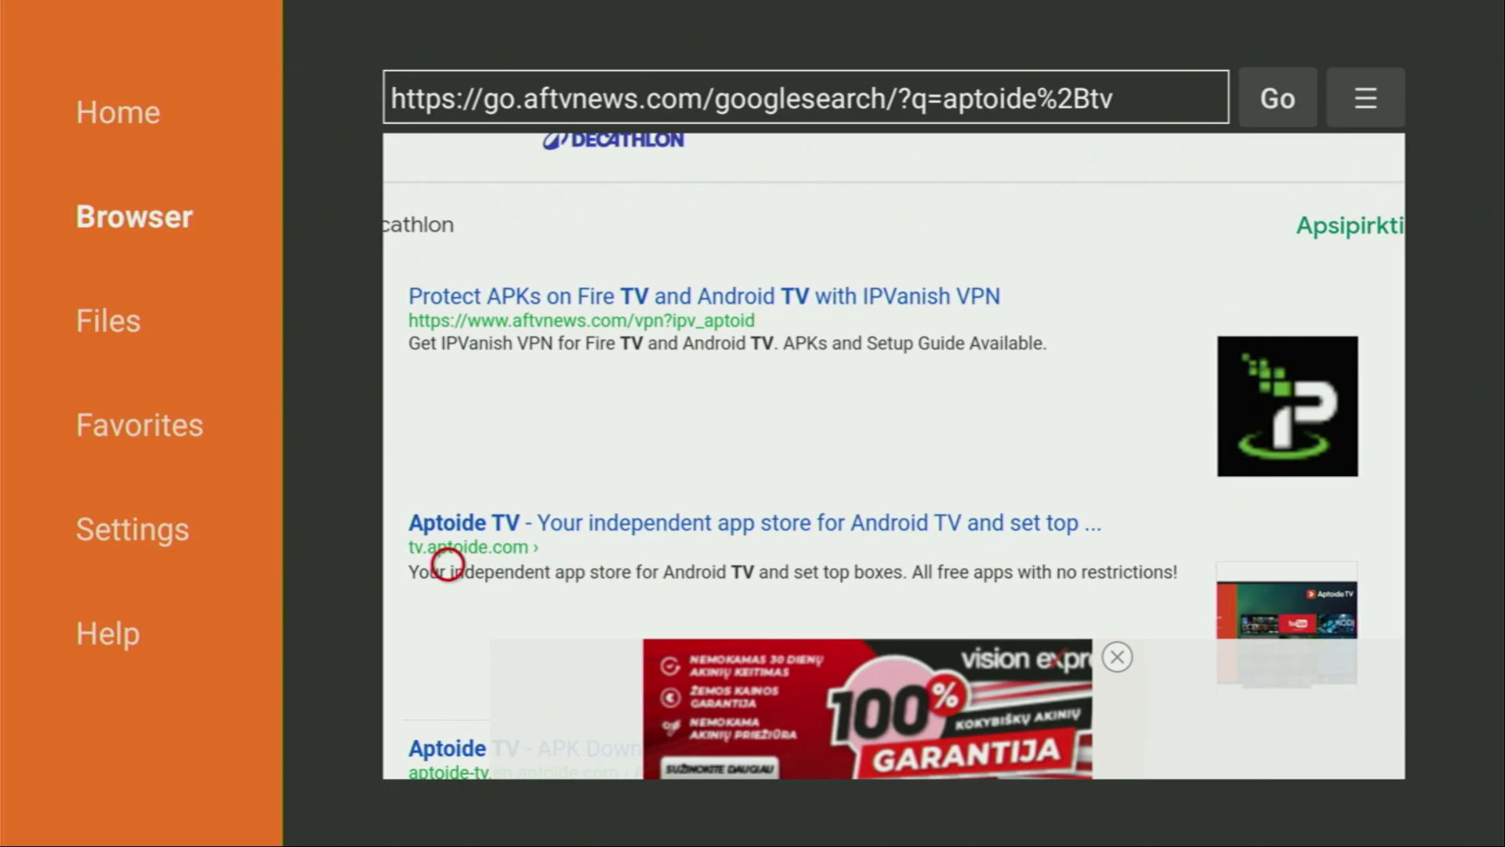
pyautogui.moveTo(489, 550)
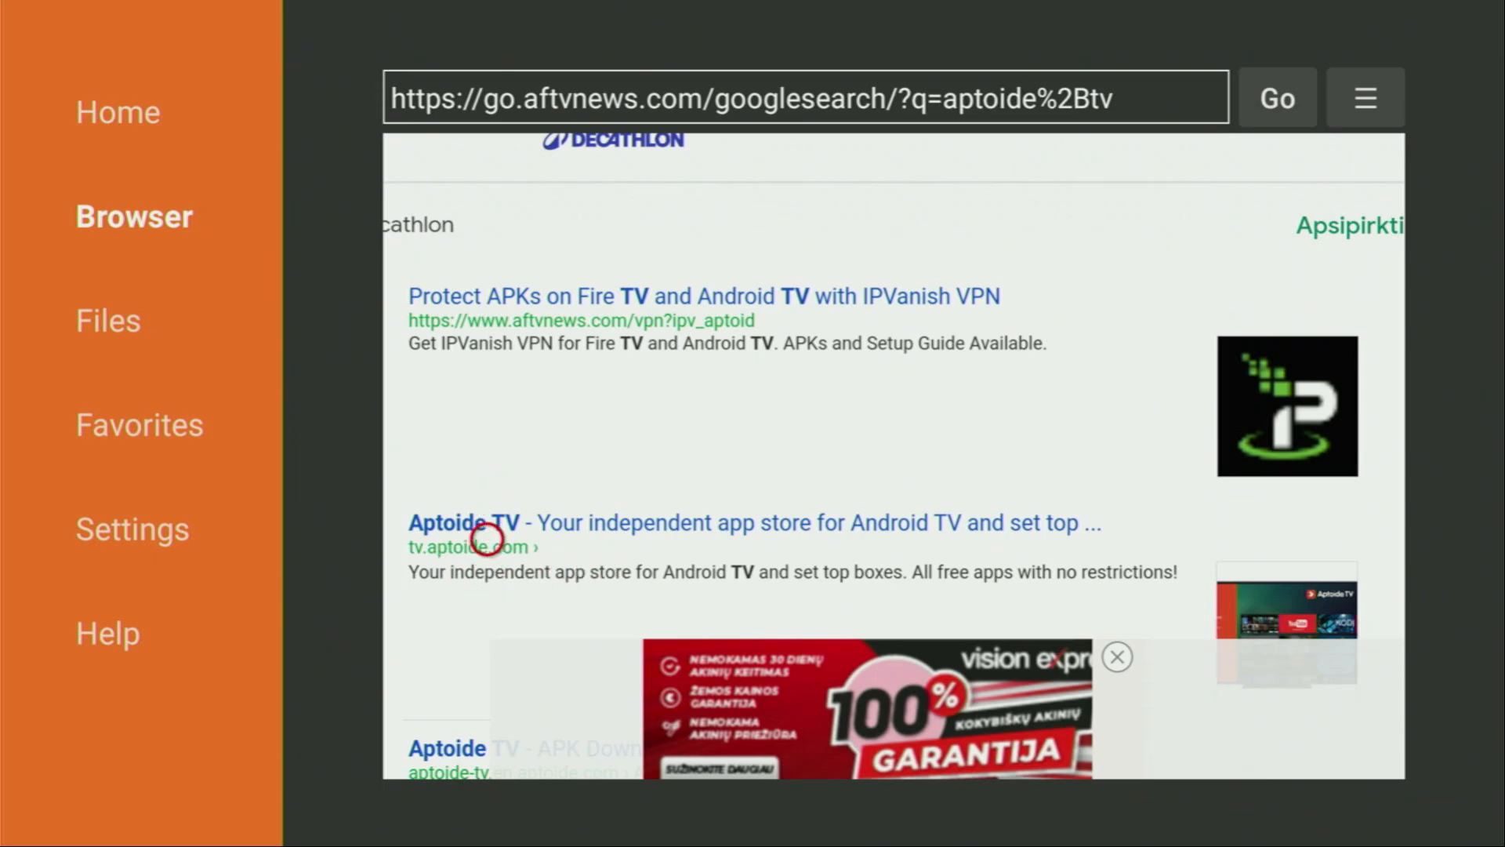
# Step: Open the 'Aptoide TV - Your independent app store' result and start Download Aptoide TV
pyautogui.click(464, 521)
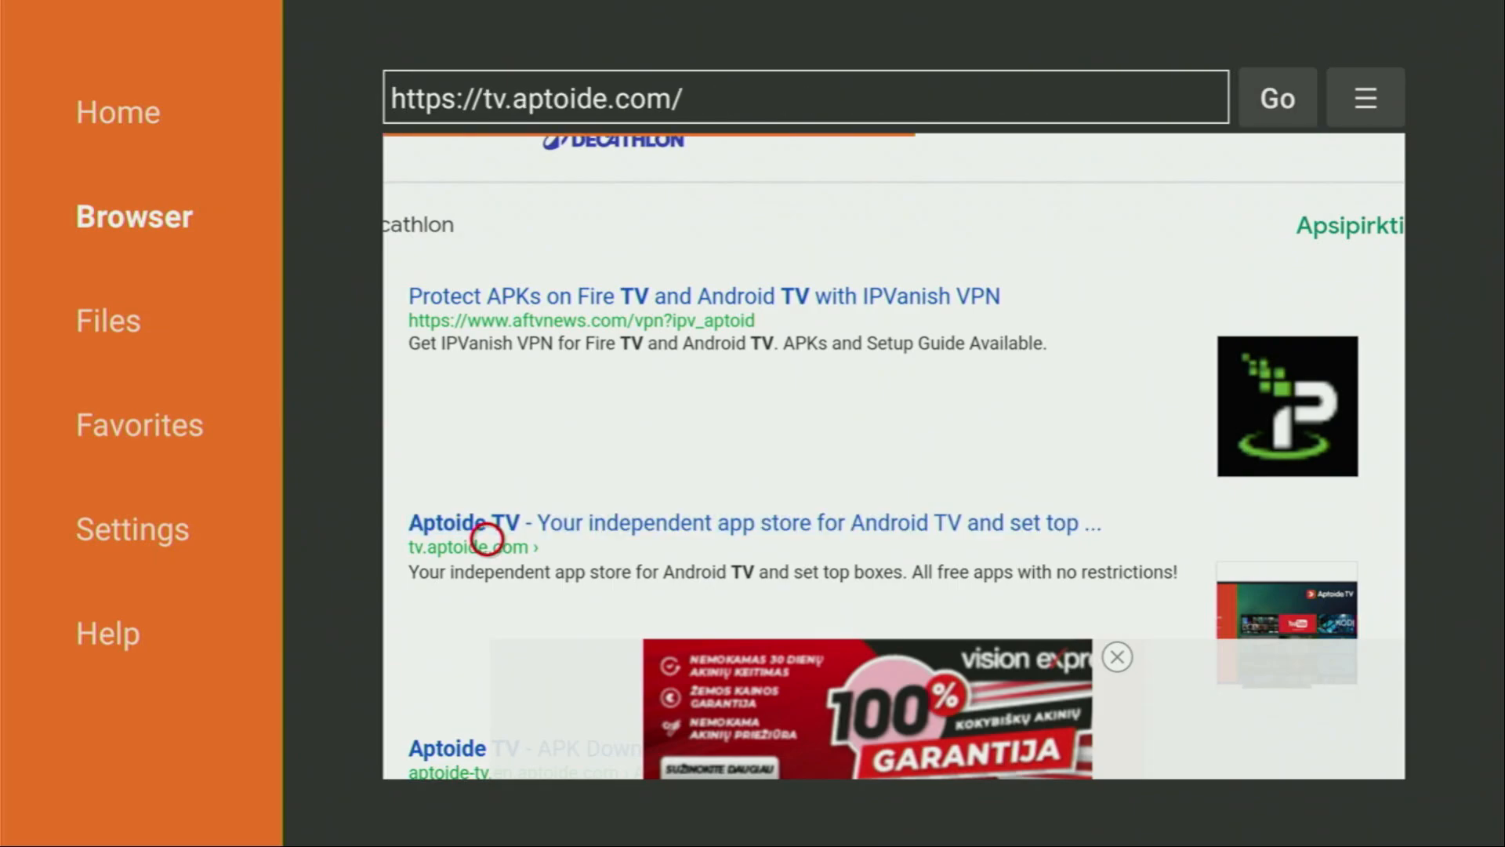
pyautogui.click(464, 522)
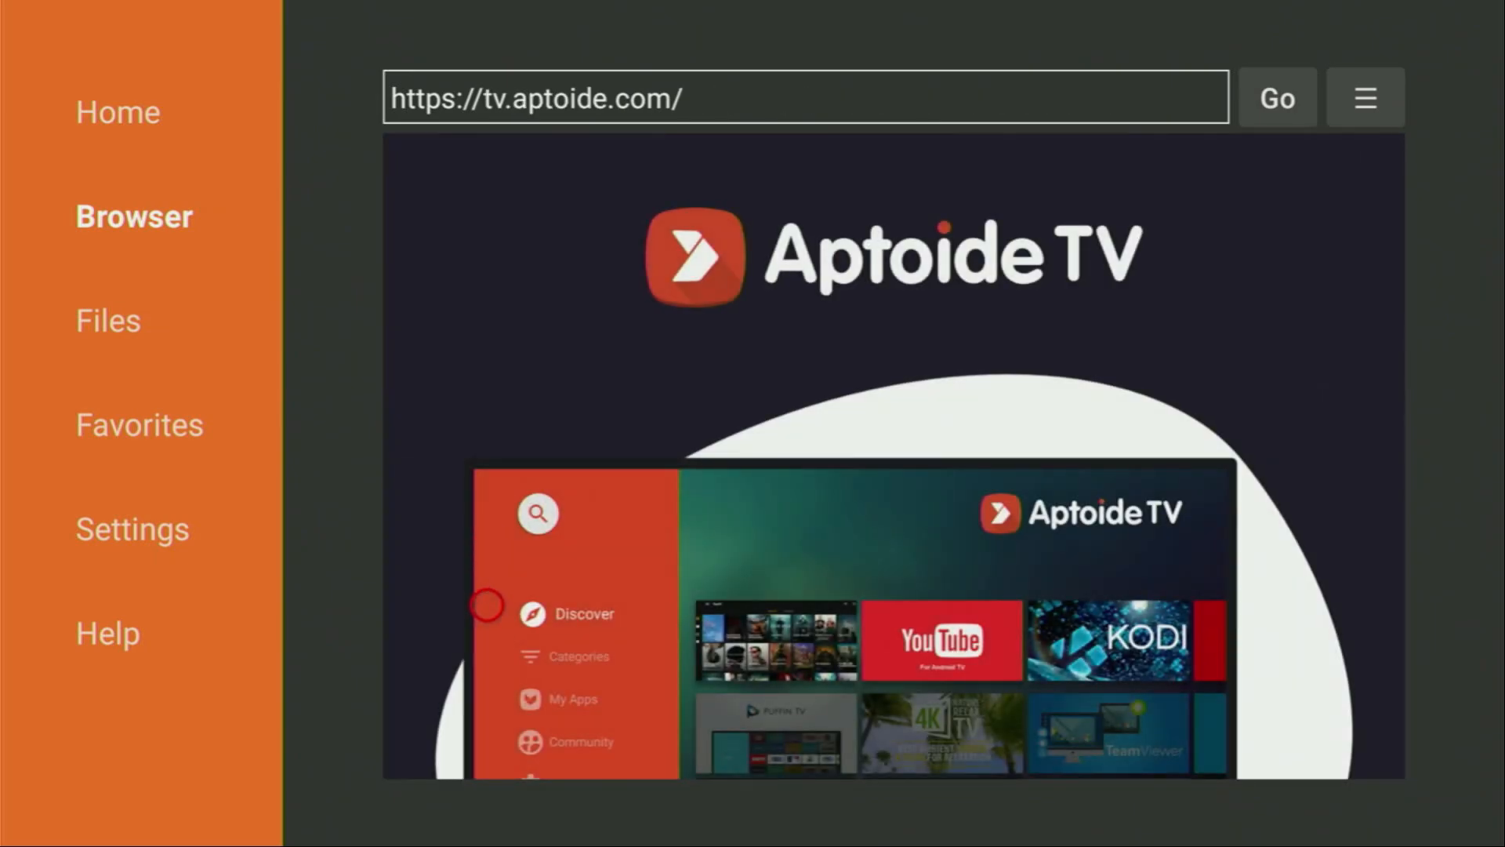
pyautogui.scroll(-3)
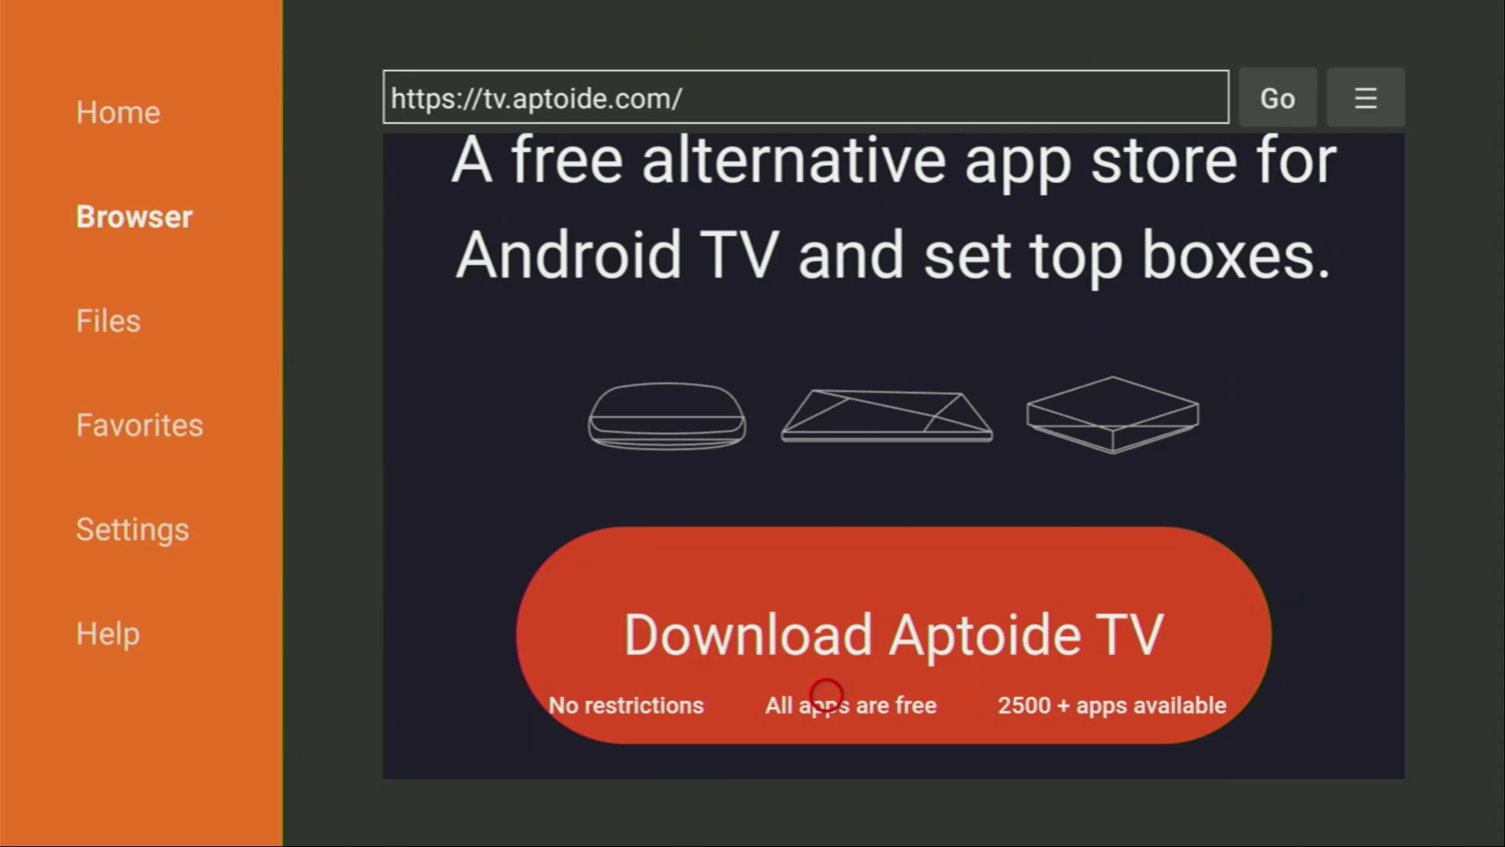
pyautogui.click(891, 633)
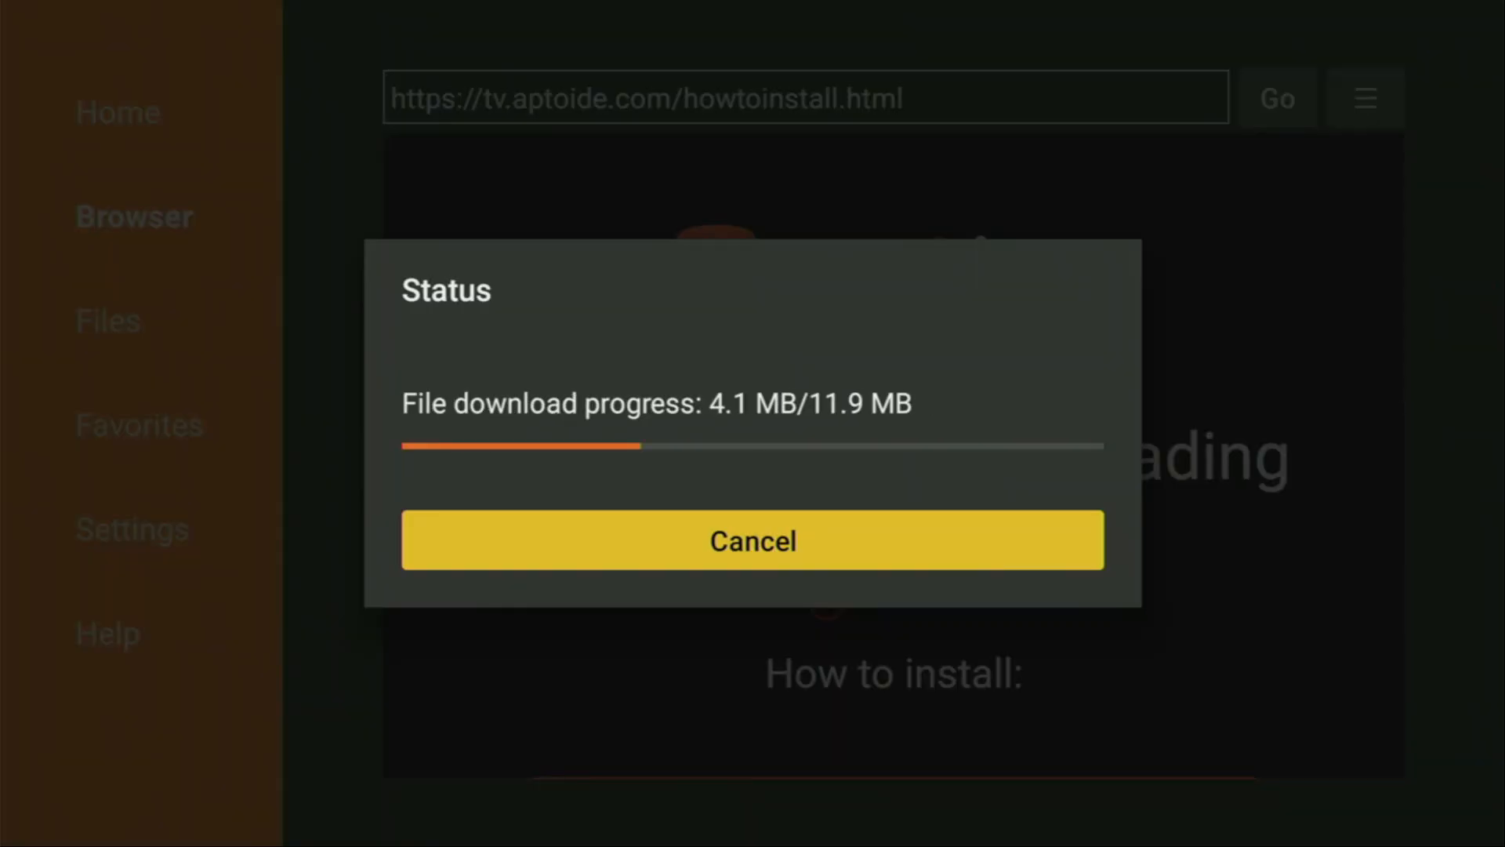
# Step: Let the 11.9 MB Aptoide TV installer finish downloading in the Status dialog
pyautogui.click(753, 540)
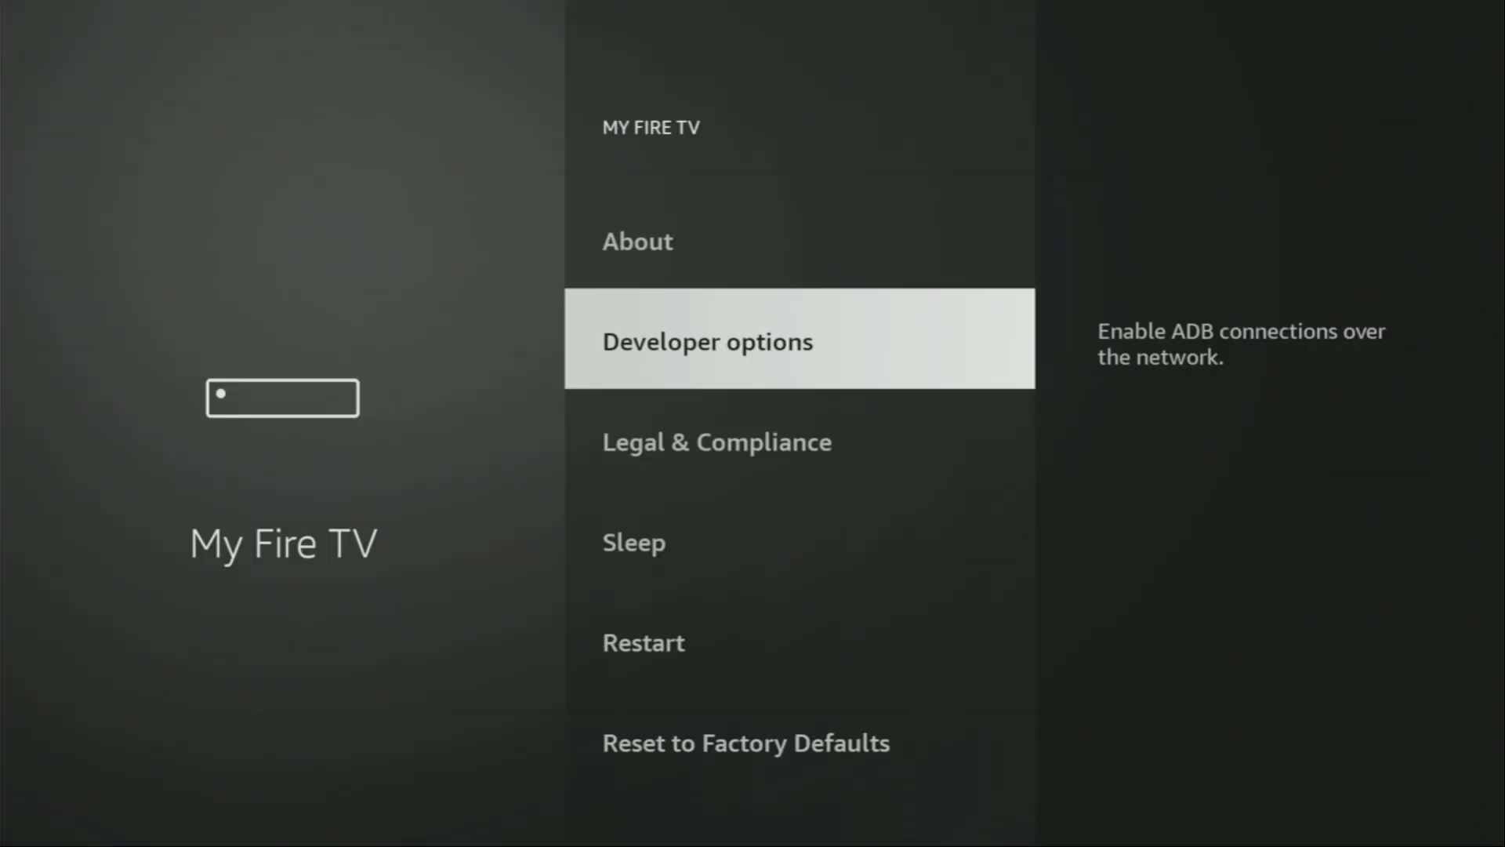
# Step: Select Developer options under Settings > My Fire TV
pyautogui.click(707, 338)
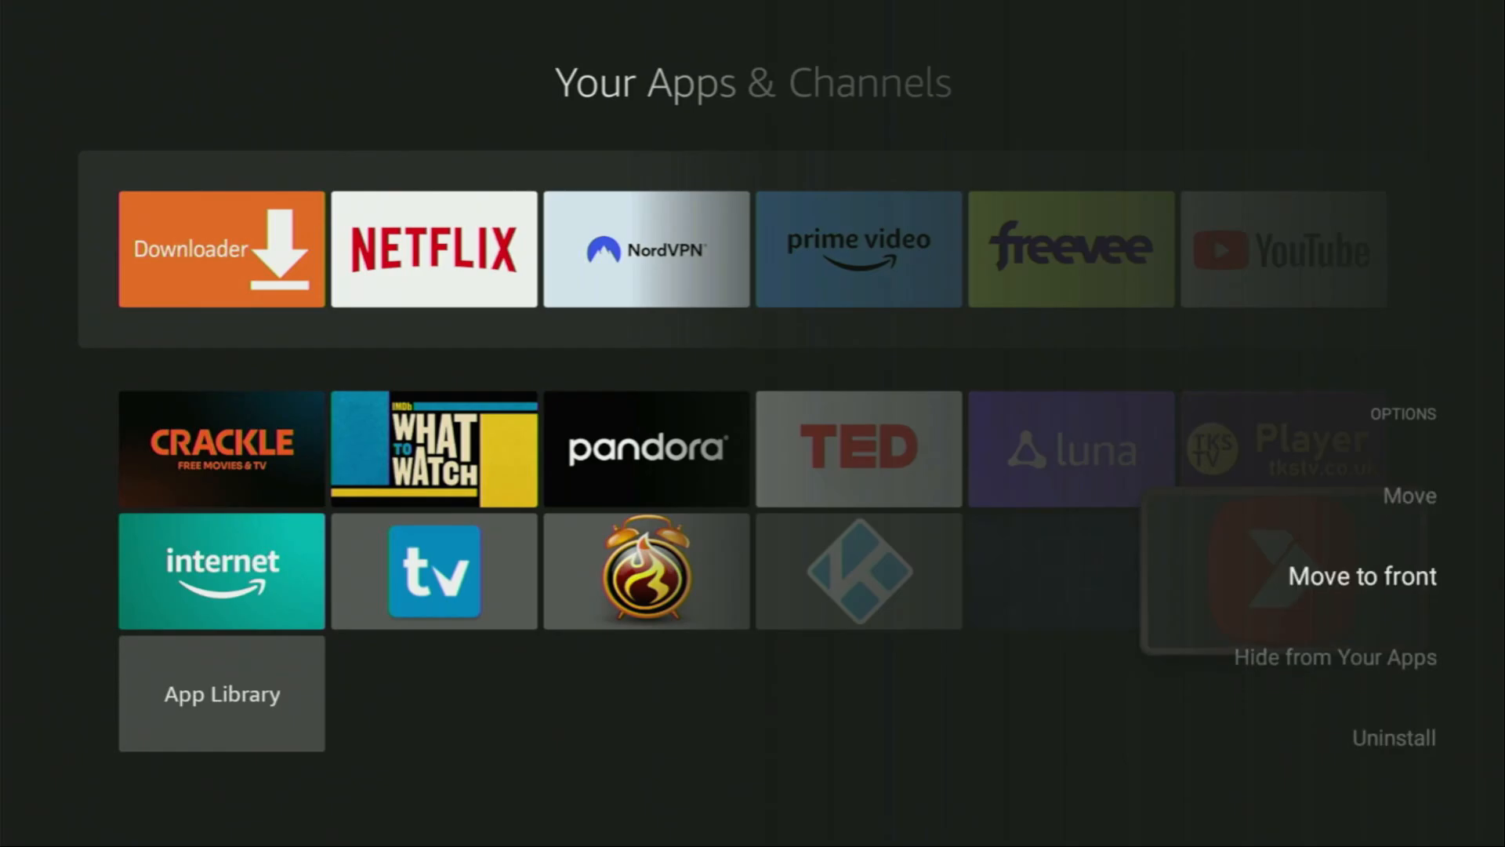
# Step: Choose Move to front for Aptoide TV in Your Apps & Channels
pyautogui.click(1361, 574)
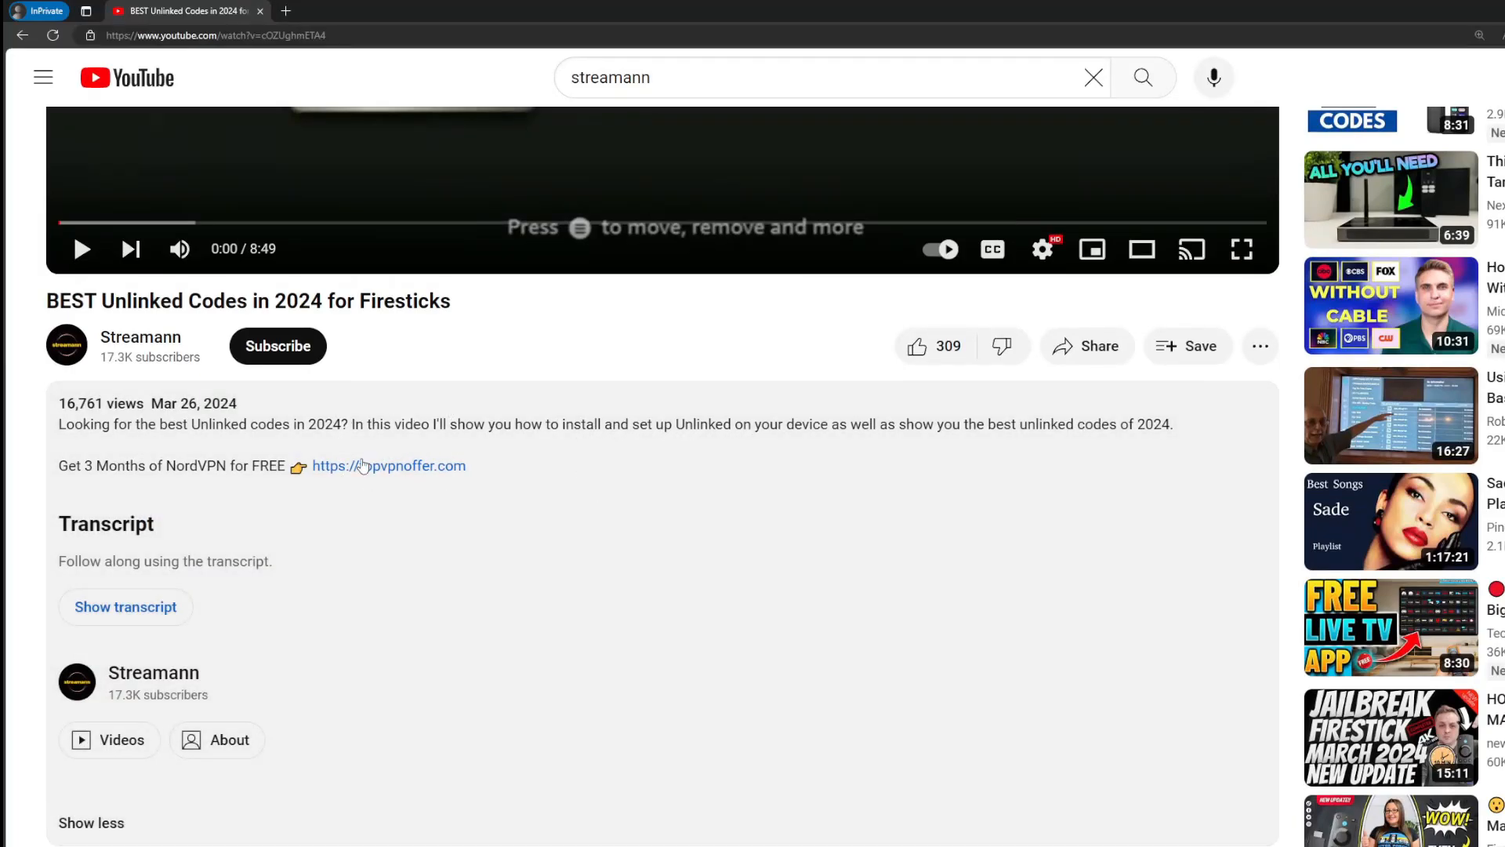
pyautogui.scroll(-3)
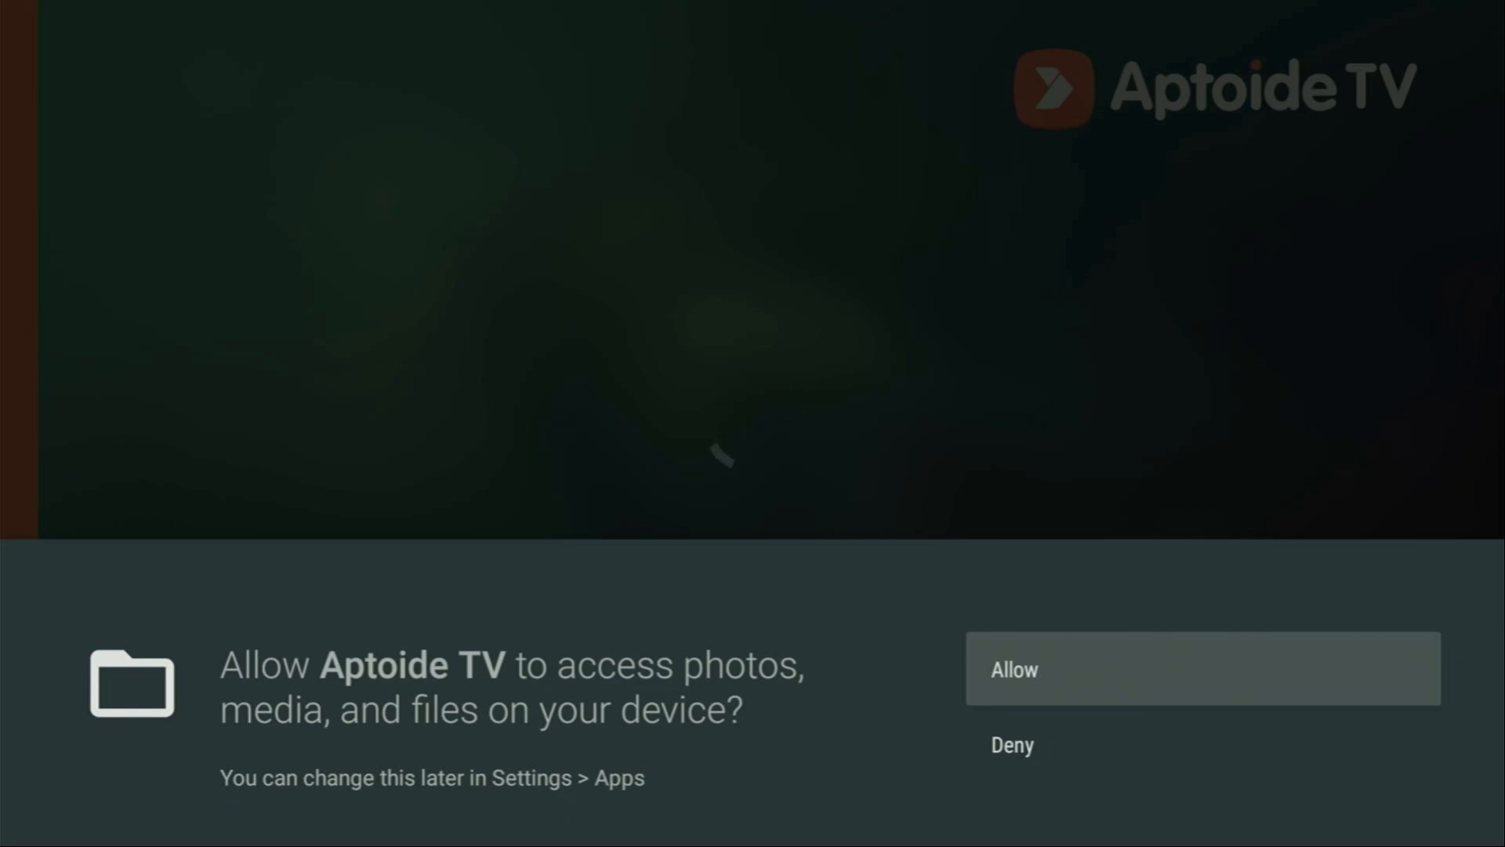
# Step: Allow Aptoide TV media and file access, then scroll down to Applications categories
pyautogui.click(1202, 669)
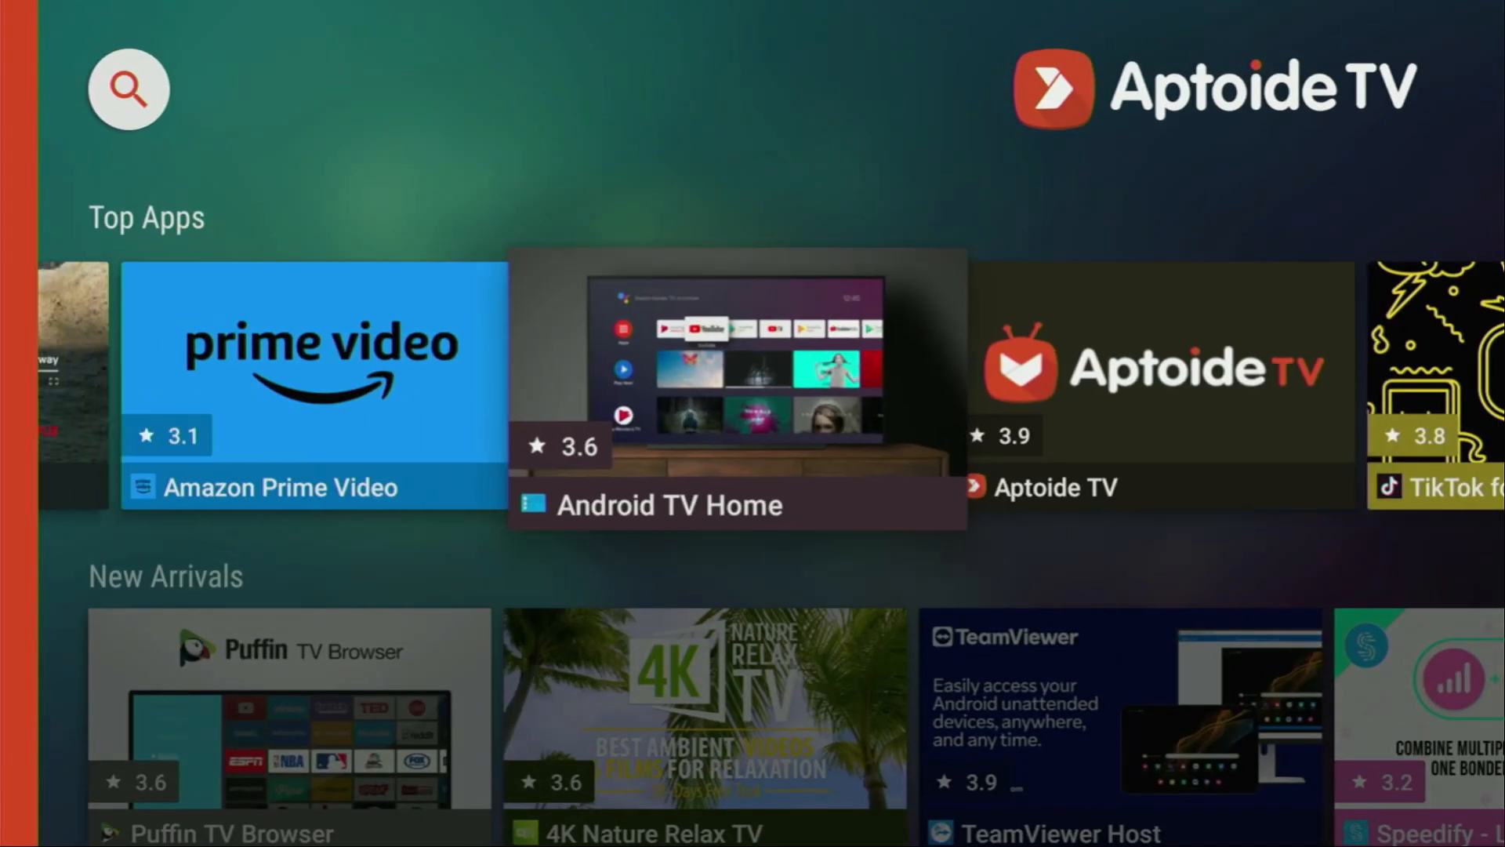
pyautogui.scroll(-3)
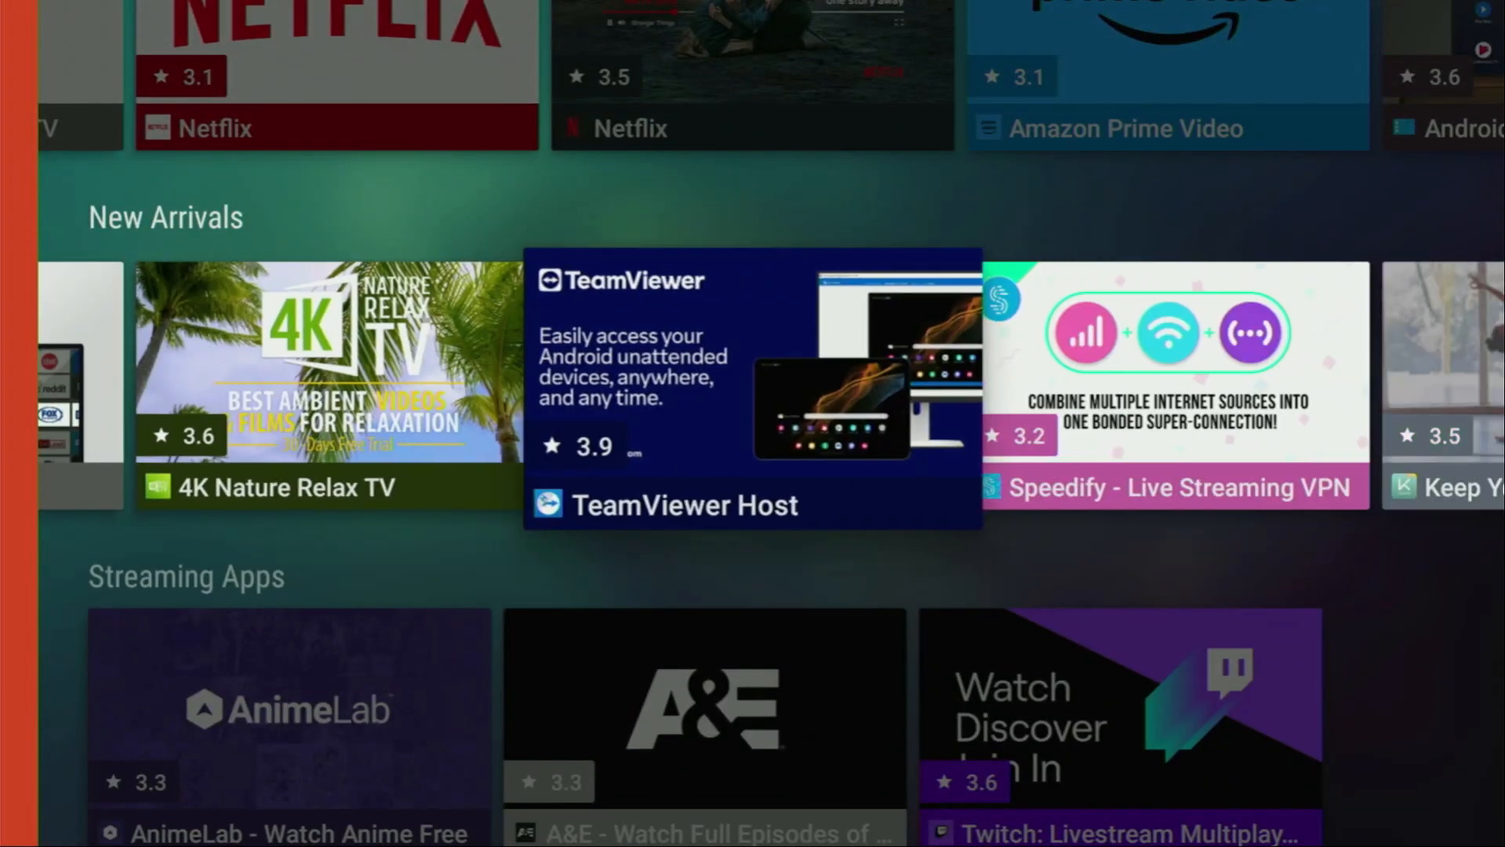
pyautogui.scroll(-3)
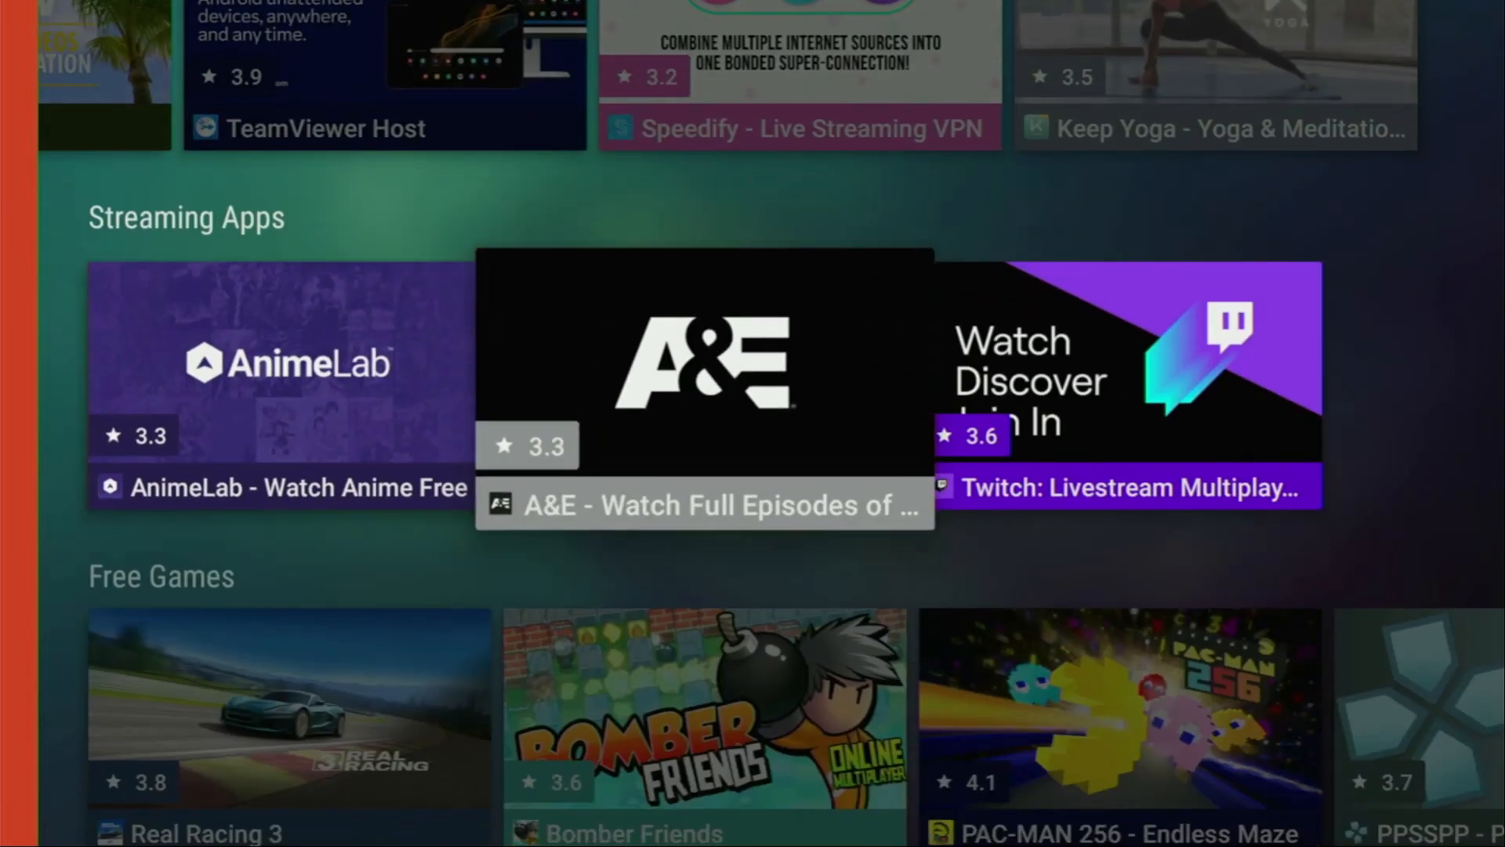
pyautogui.scroll(-3)
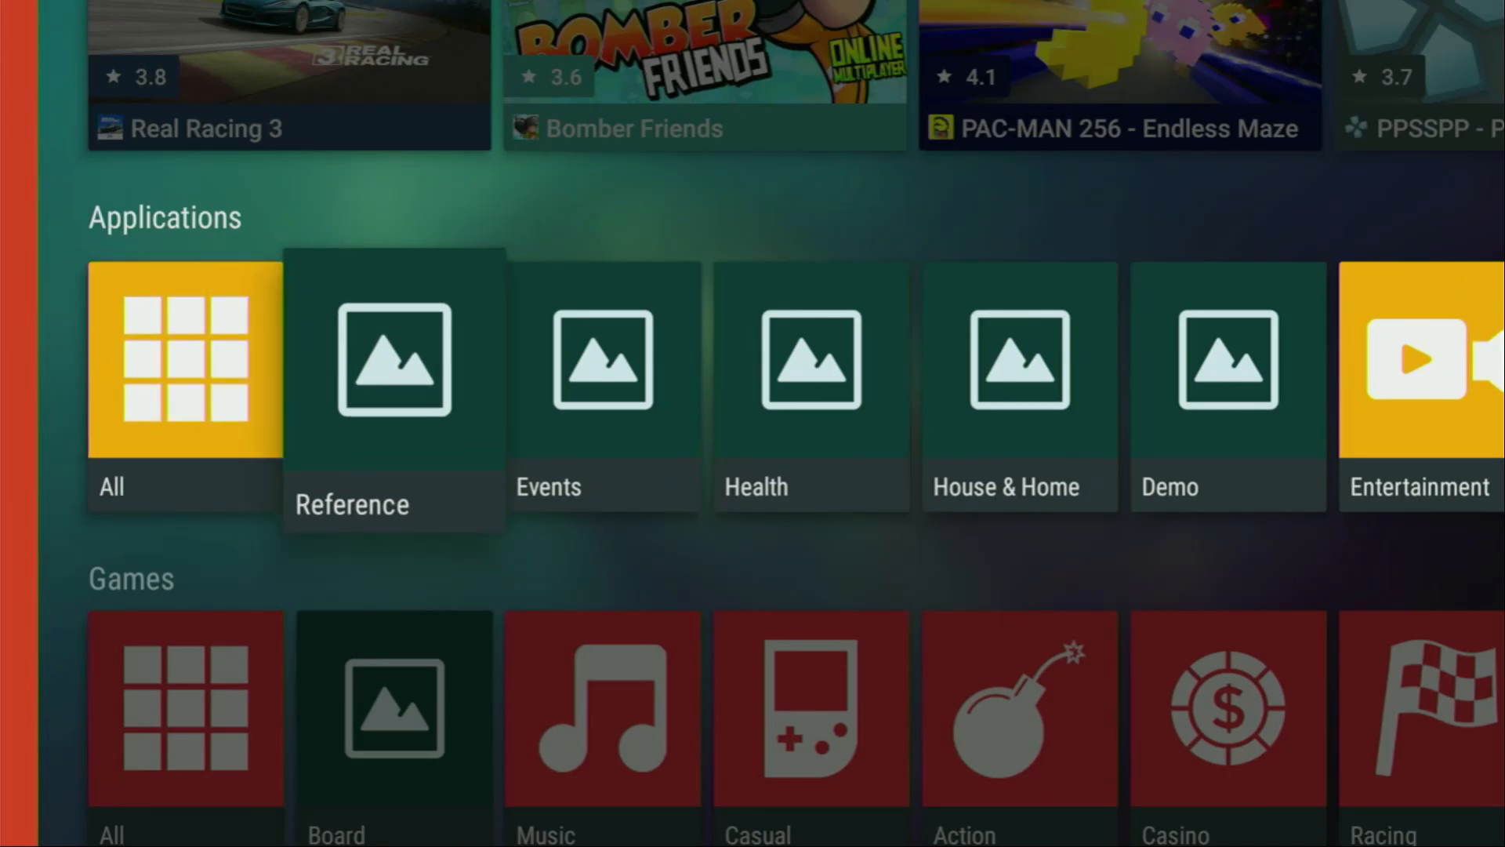